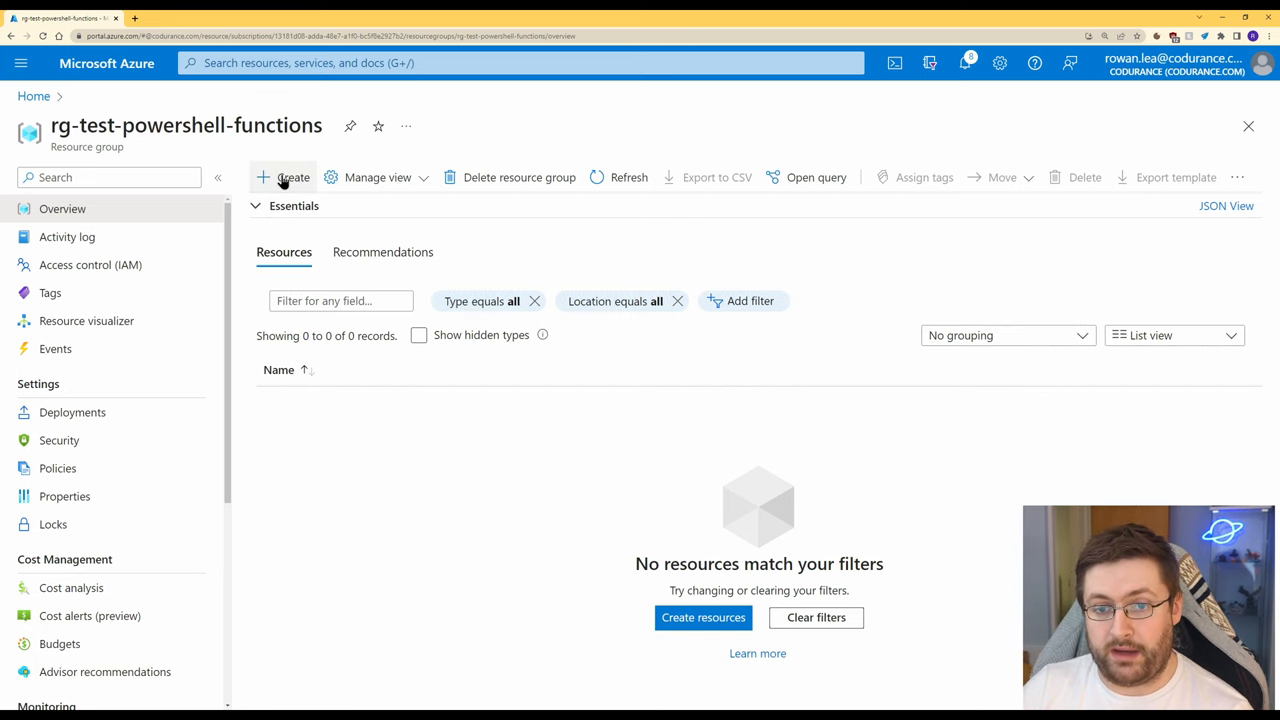
- Create a named PowerShell Core 7.2 function app on Windows in UK South with Consumption hosting
left_click(284, 176)
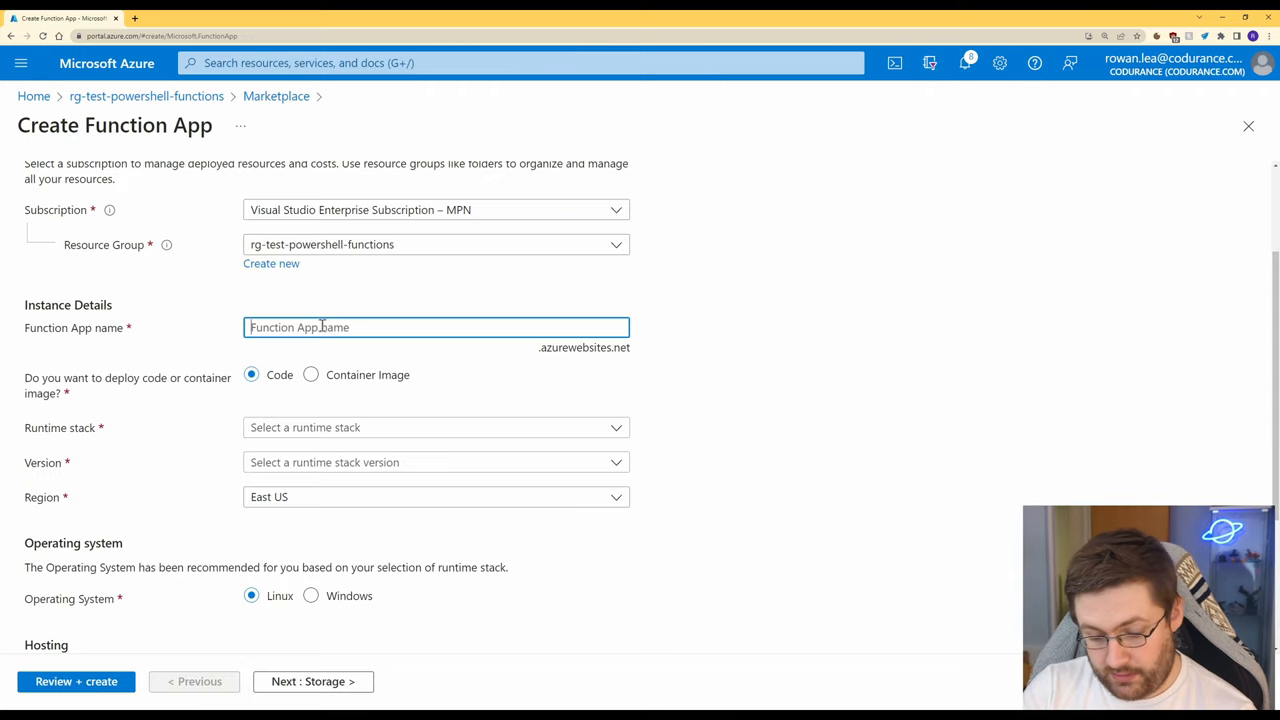
left_click(436, 428)
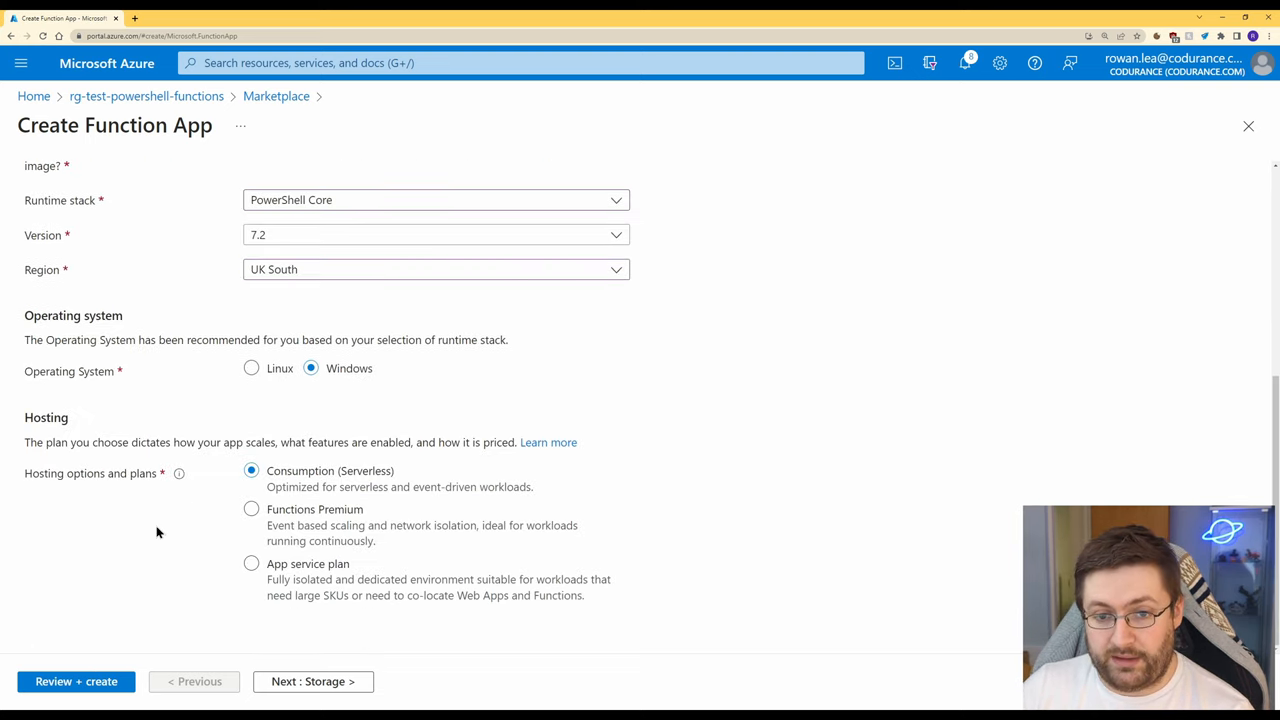
left_click(76, 680)
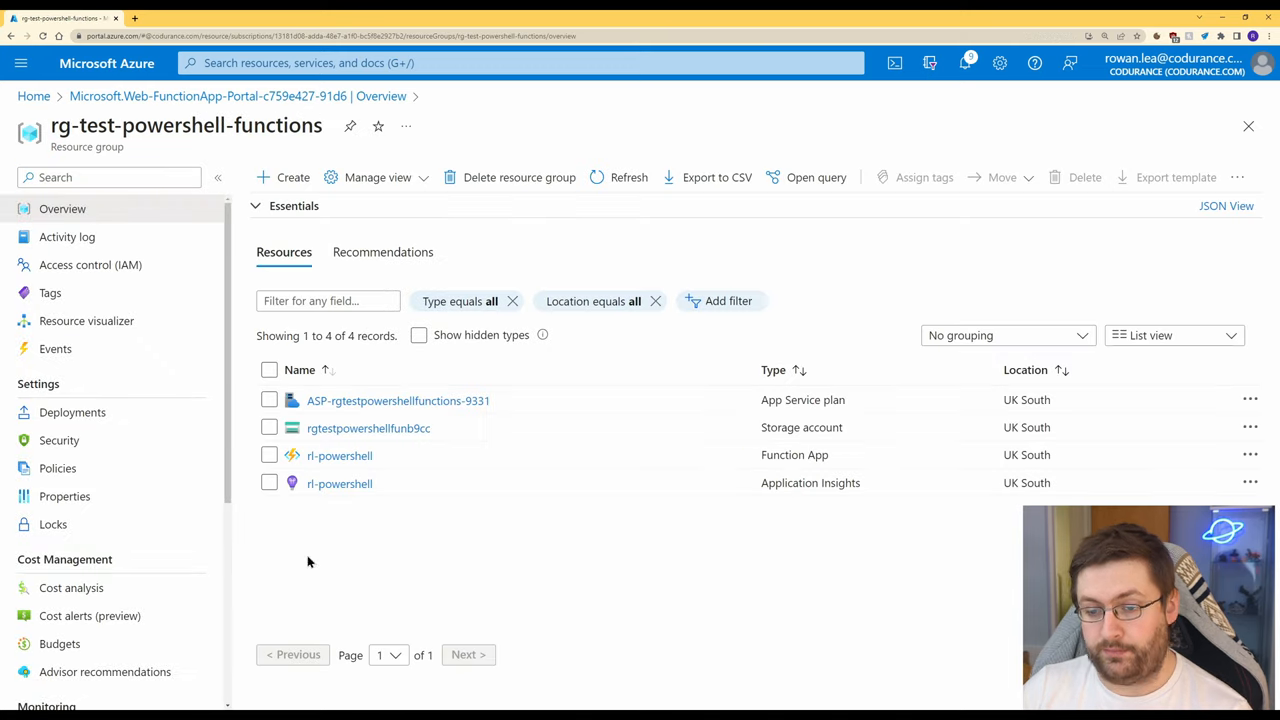
mouse_move(560, 456)
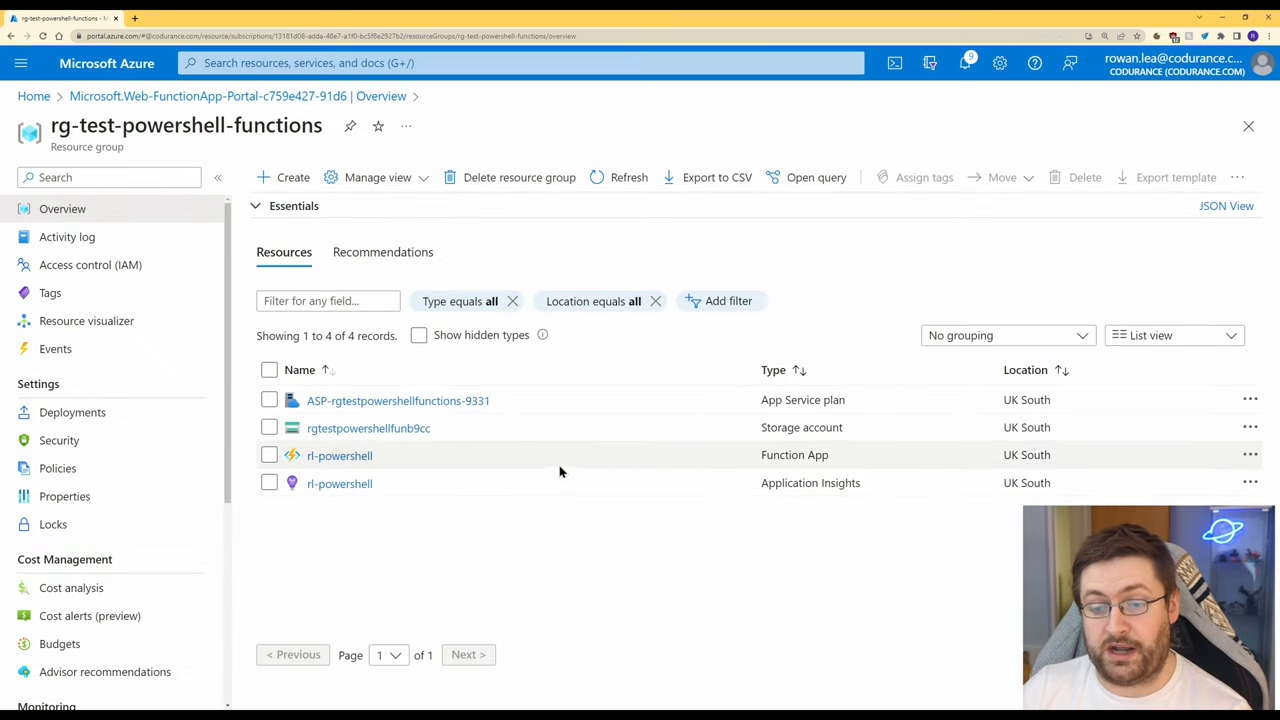
mouse_move(340, 456)
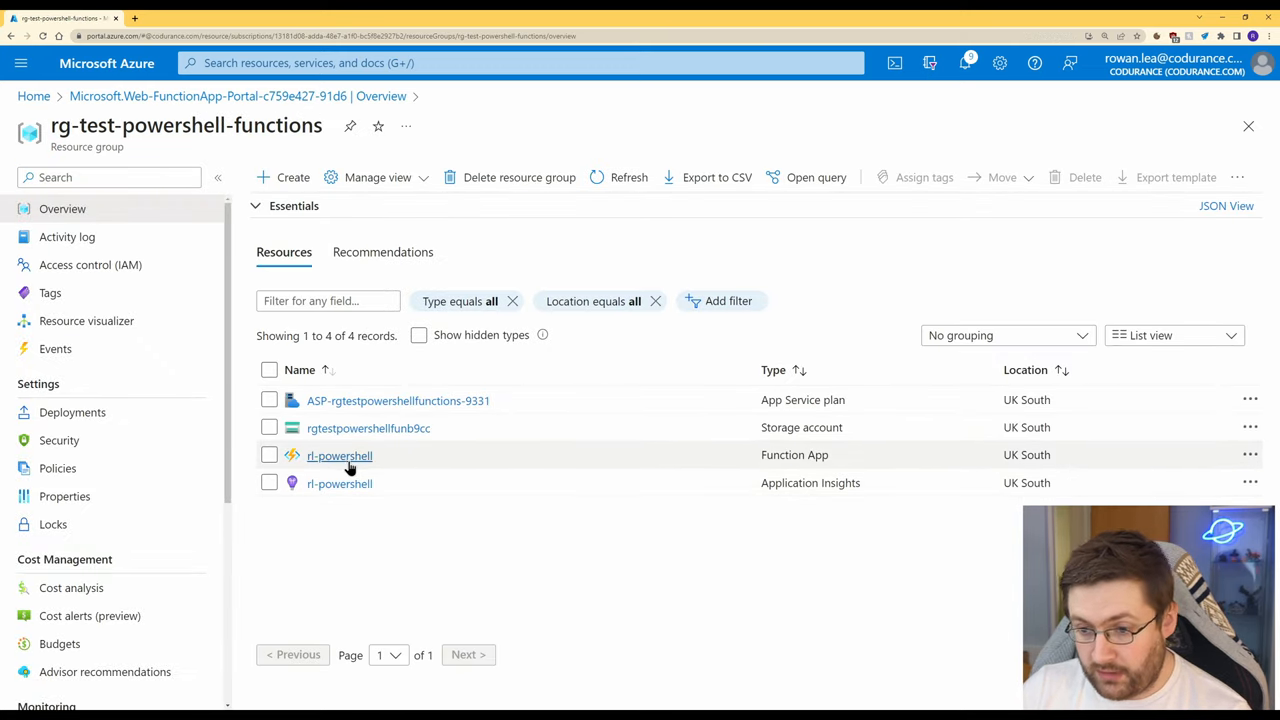
- Open the rl-powershell function app to reach its new-function template list
left_click(340, 456)
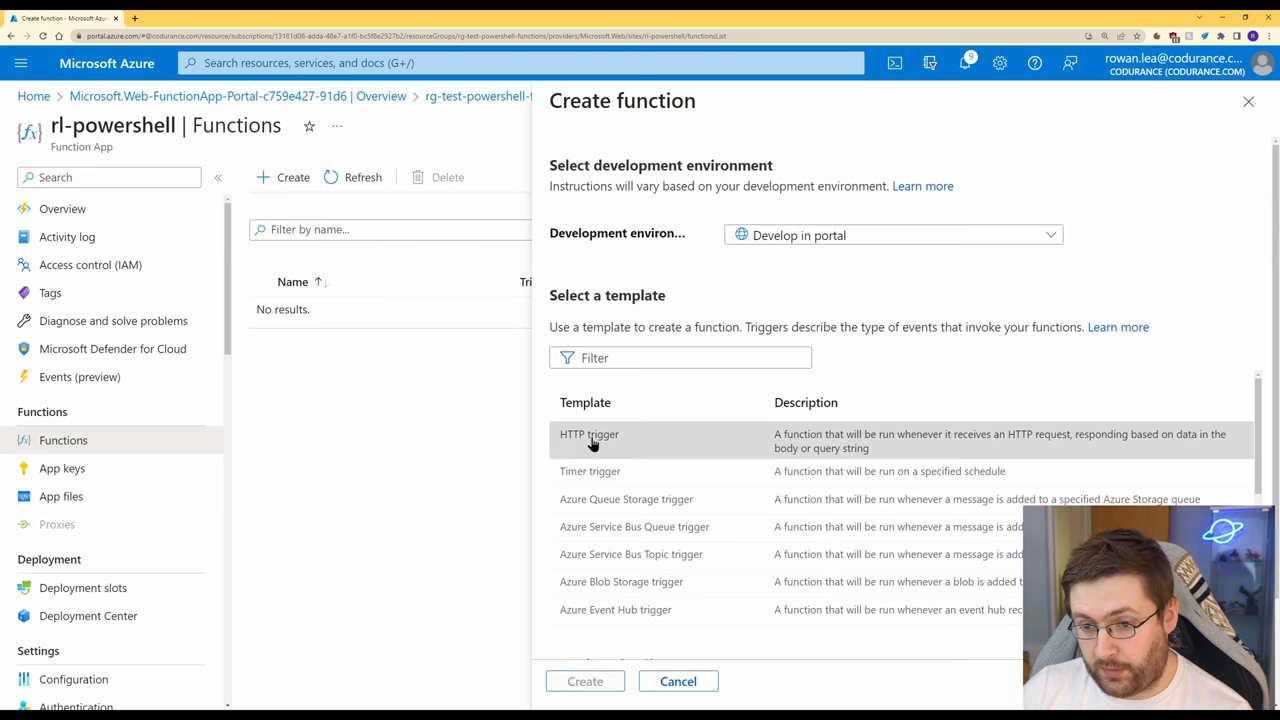
- Create an HTTP-triggered function named Lister and open its run.ps1 code
left_click(588, 434)
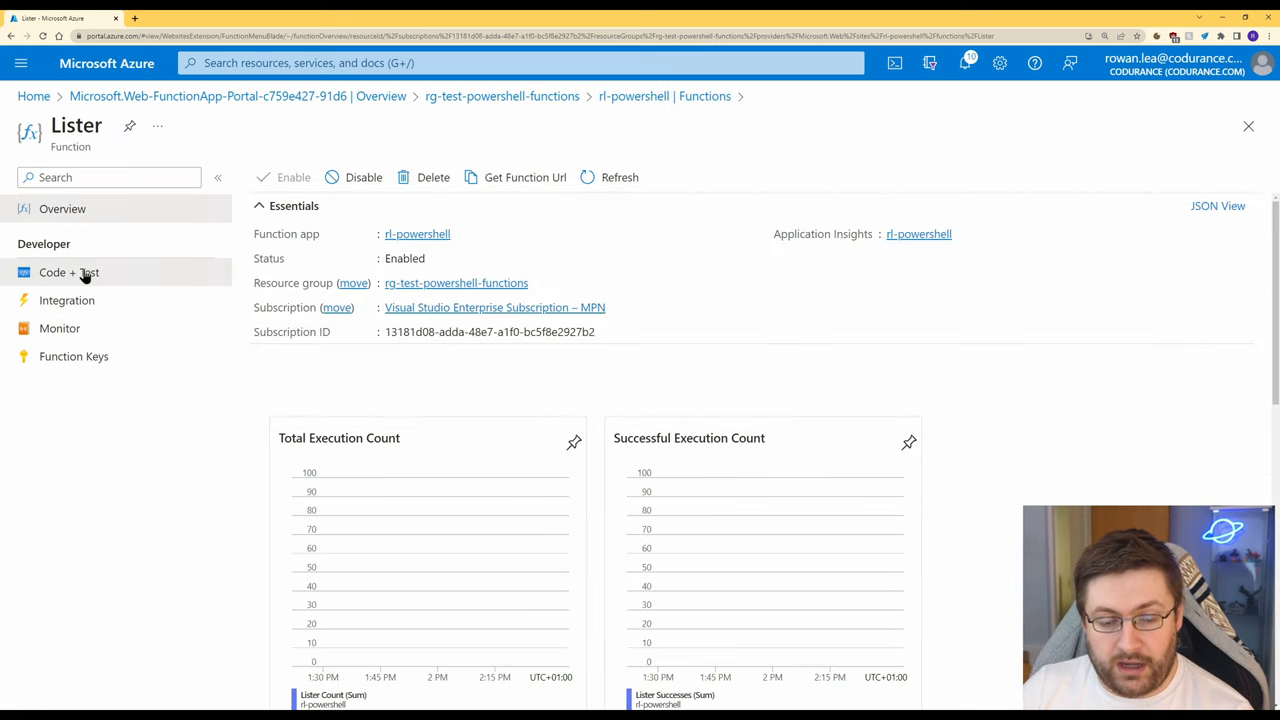
left_click(68, 272)
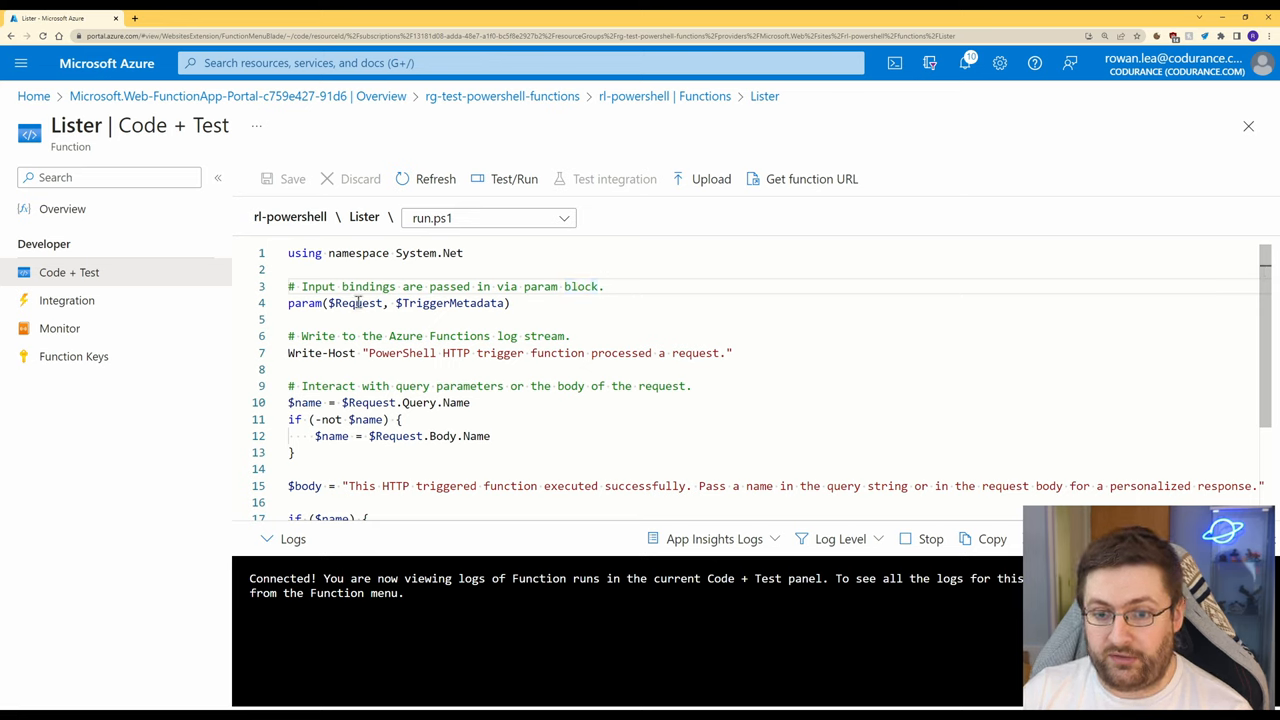
- Review the template's Request parameter and query-parameter handling in run.ps1
double_click(450, 304)
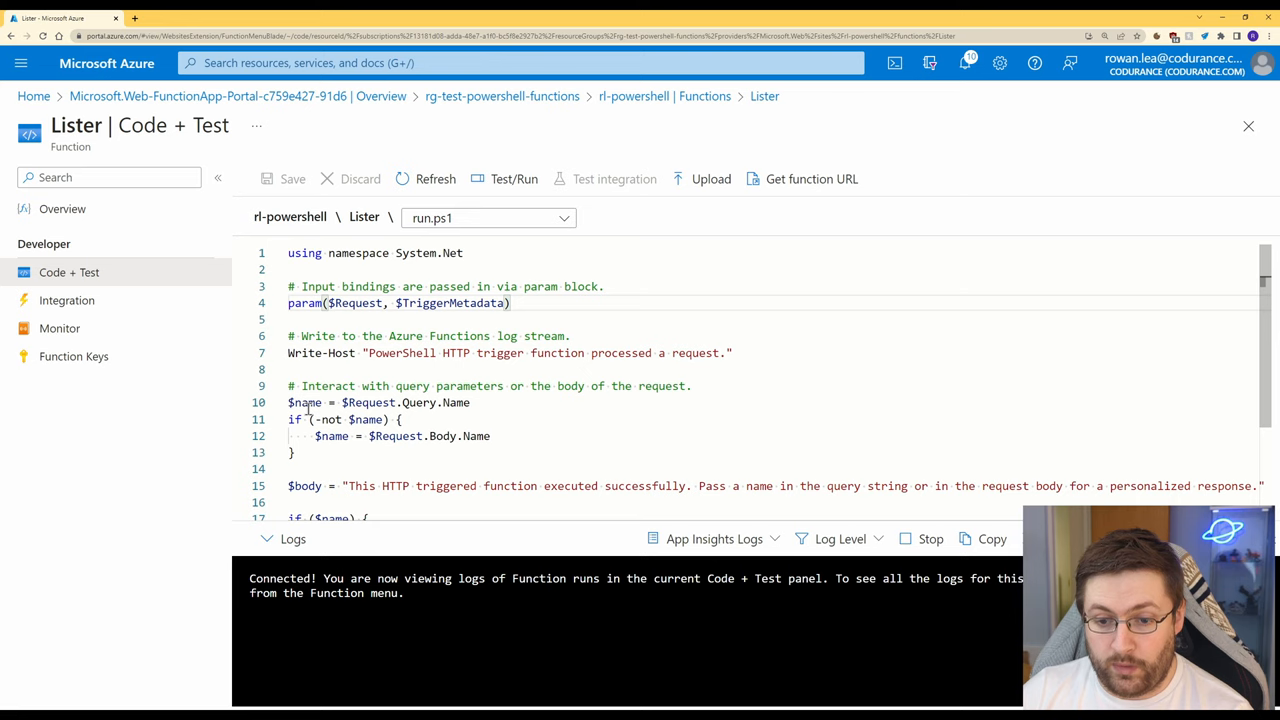
double_click(360, 402)
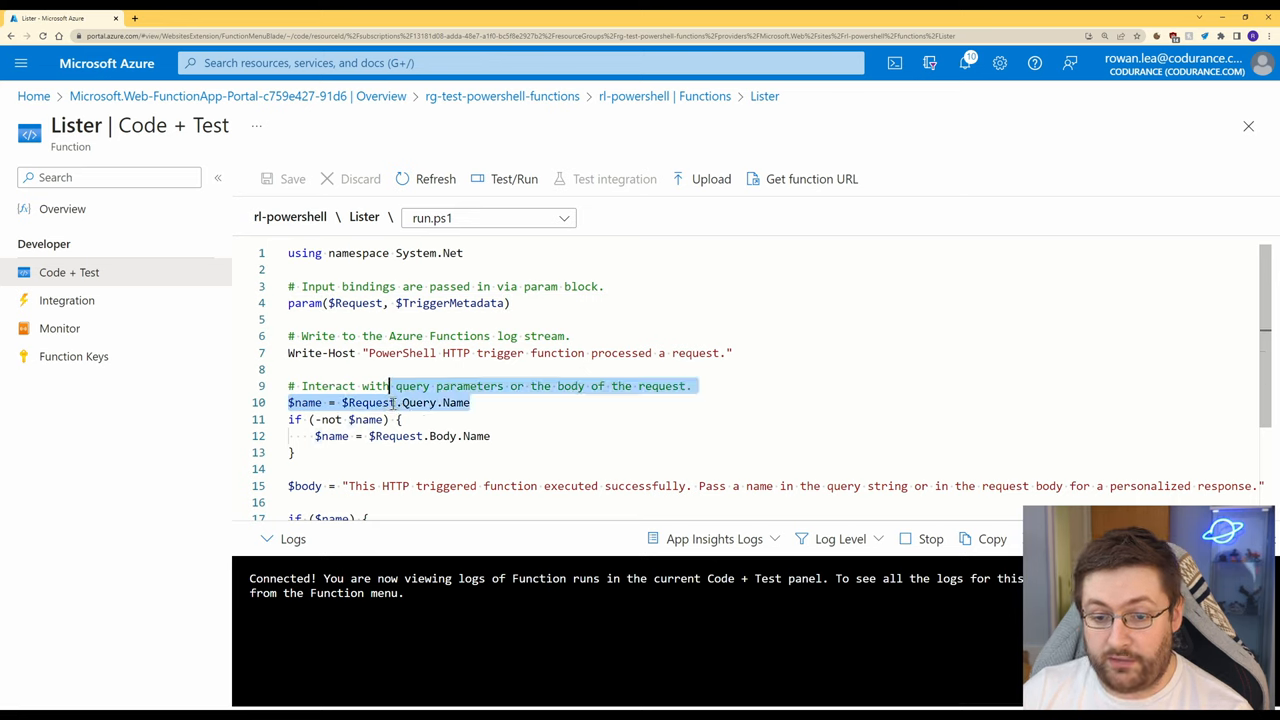
left_click(340, 468)
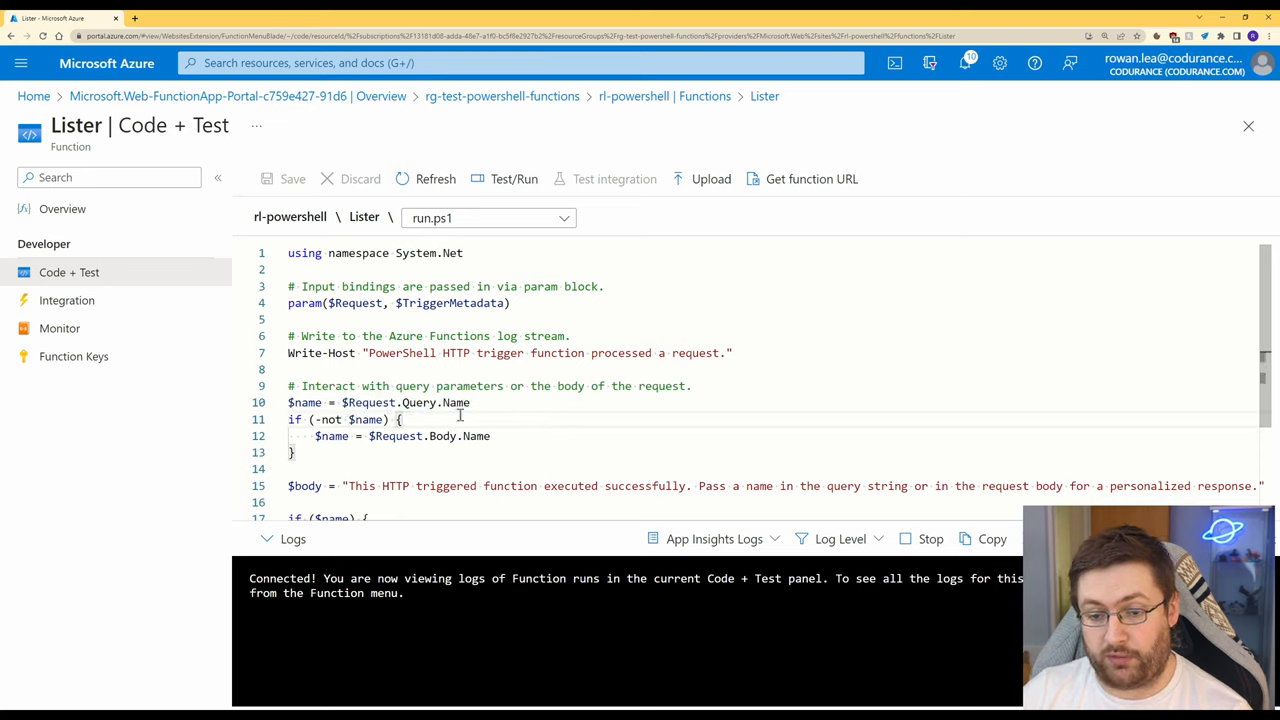
scroll("down", 3)
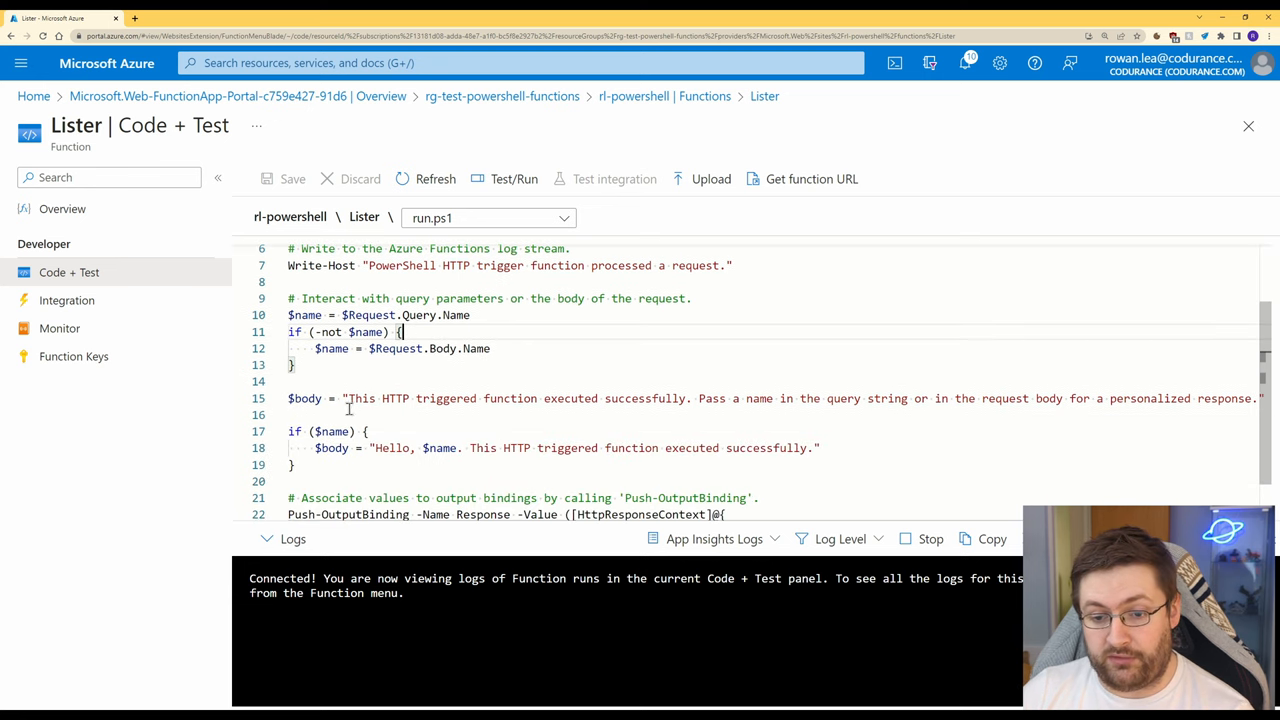
scroll("down", 3)
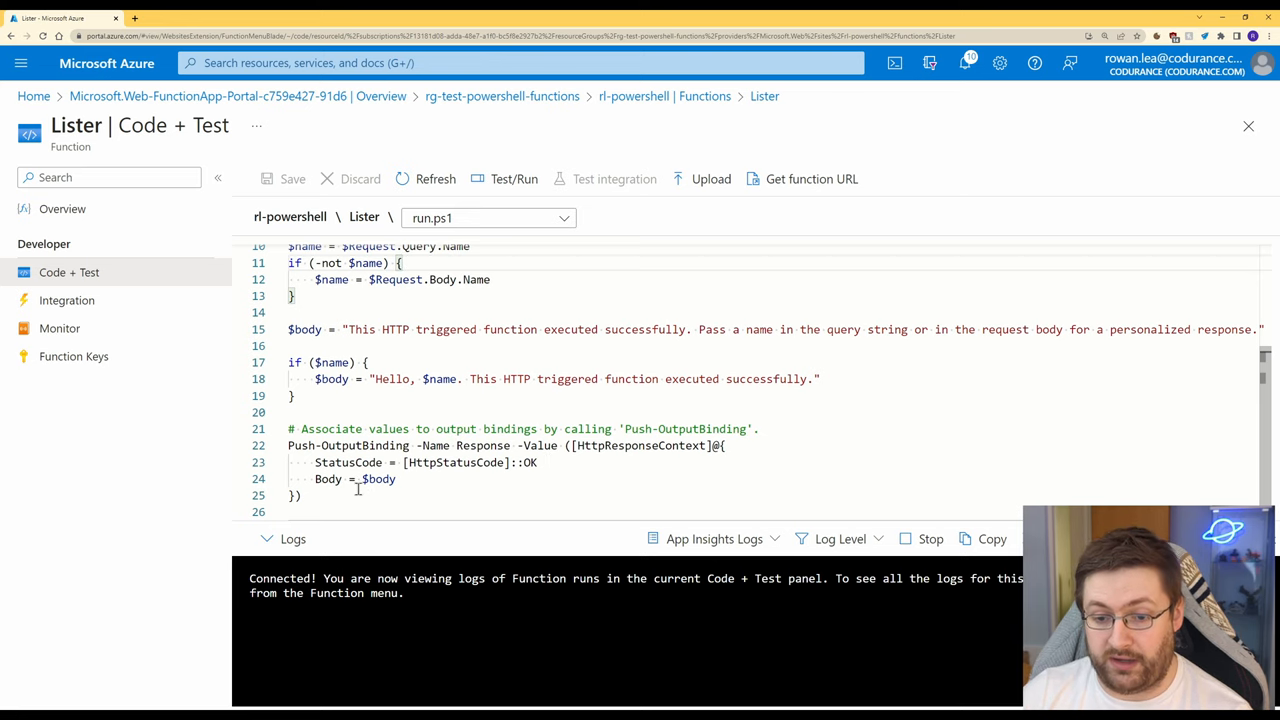
- Review Lister's HTTP trigger and output bindings, then its default function key
left_click(66, 300)
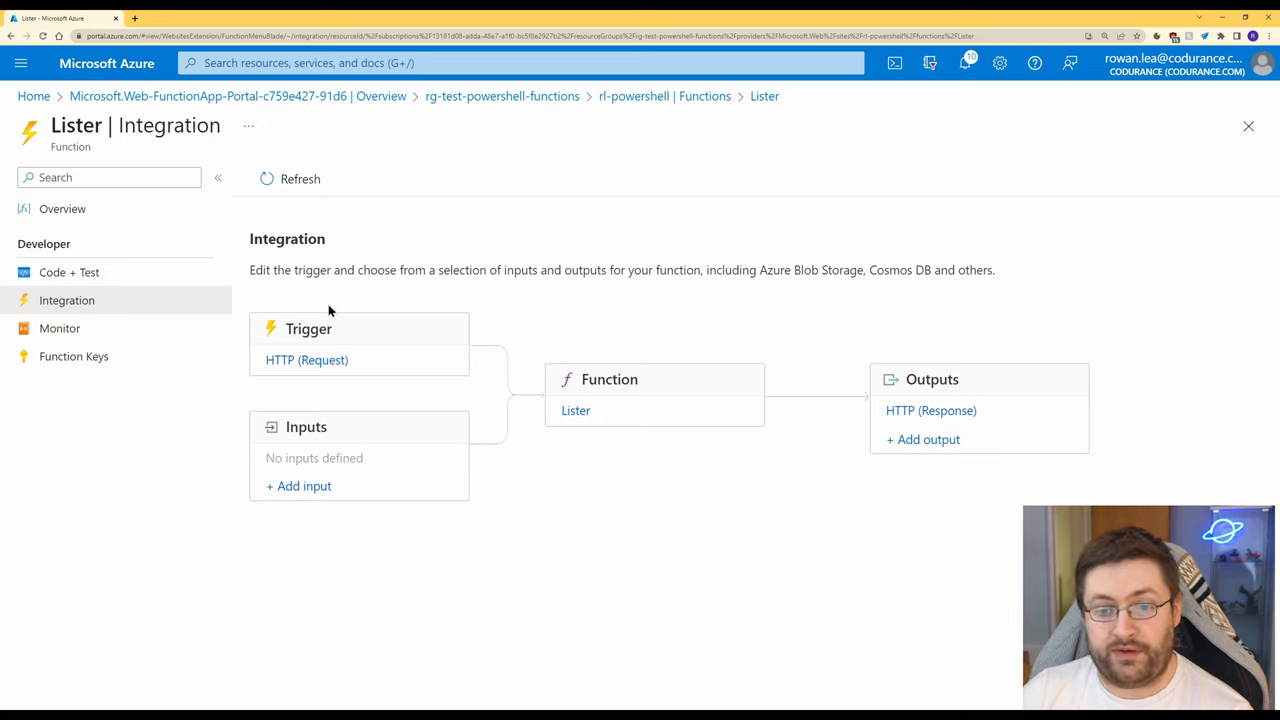
mouse_move(312, 404)
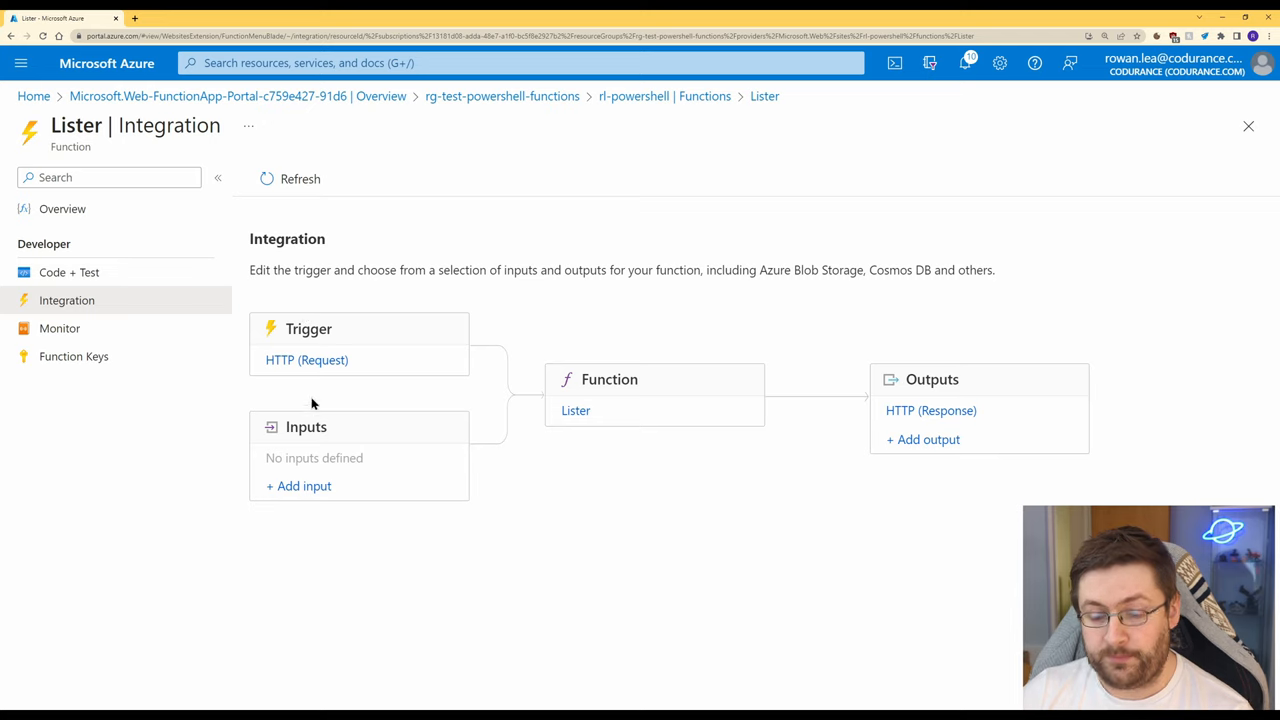
mouse_move(840, 482)
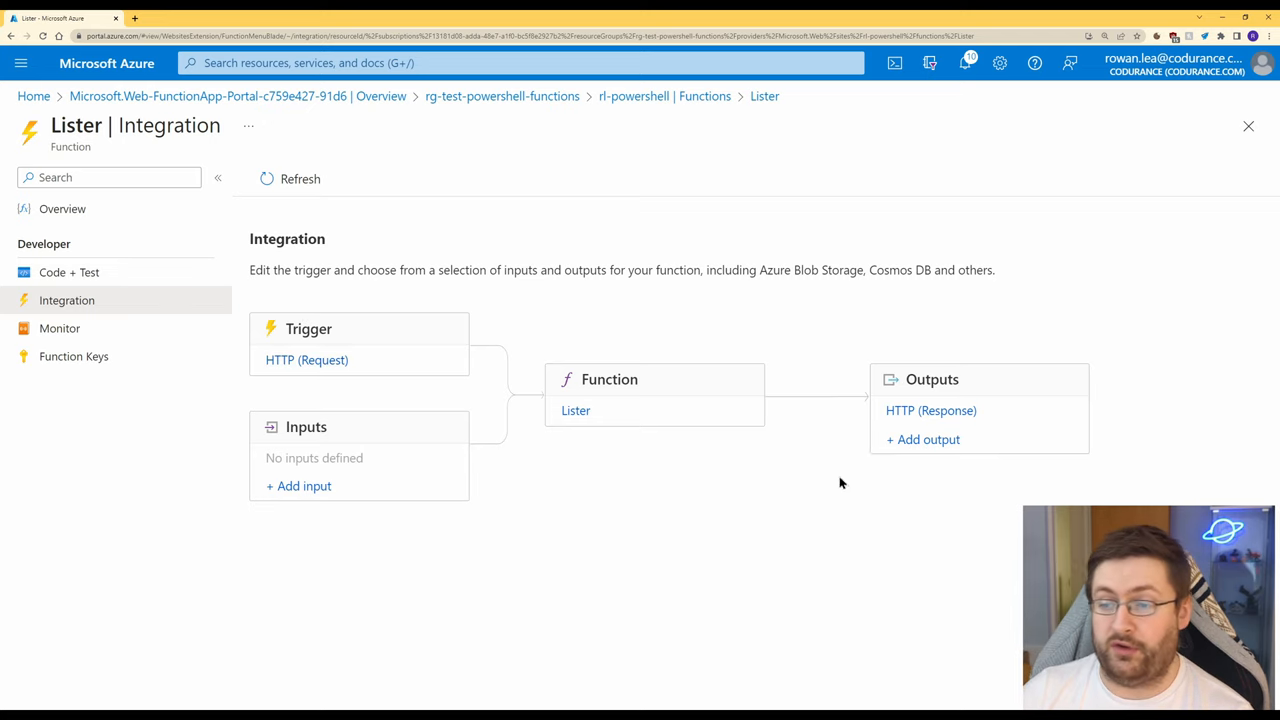
mouse_move(60, 328)
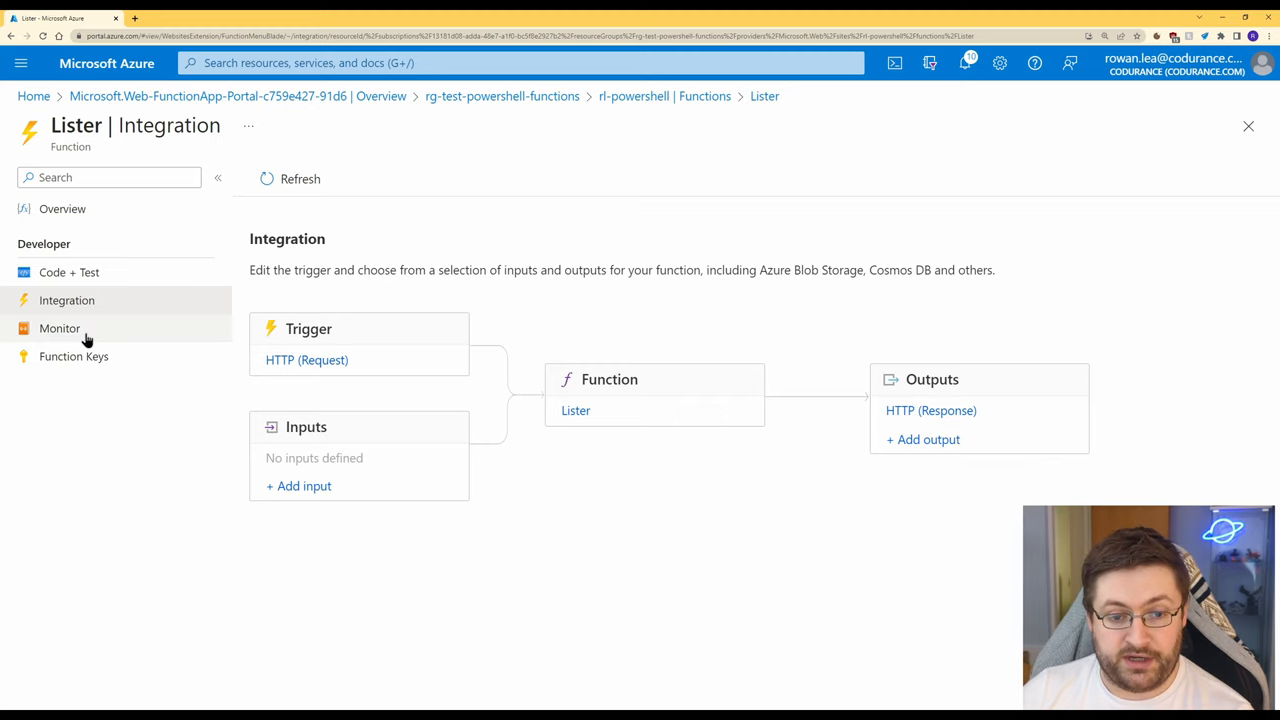
left_click(72, 356)
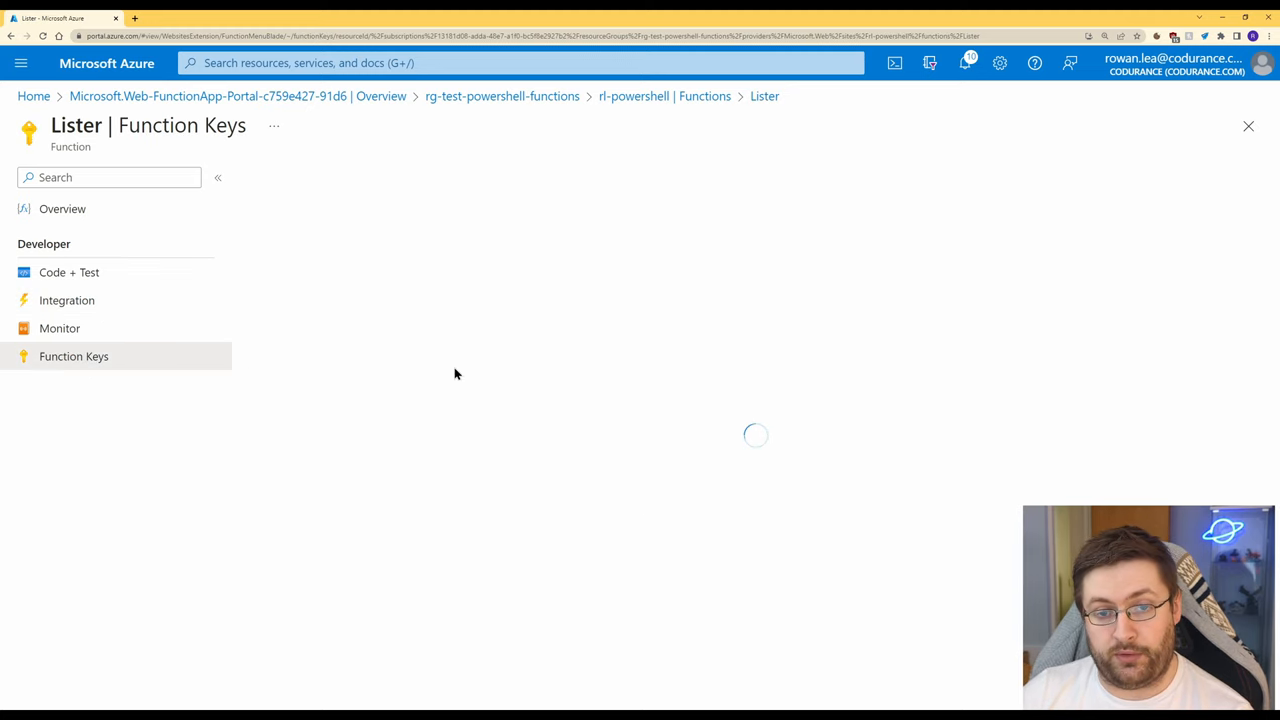
mouse_move(460, 292)
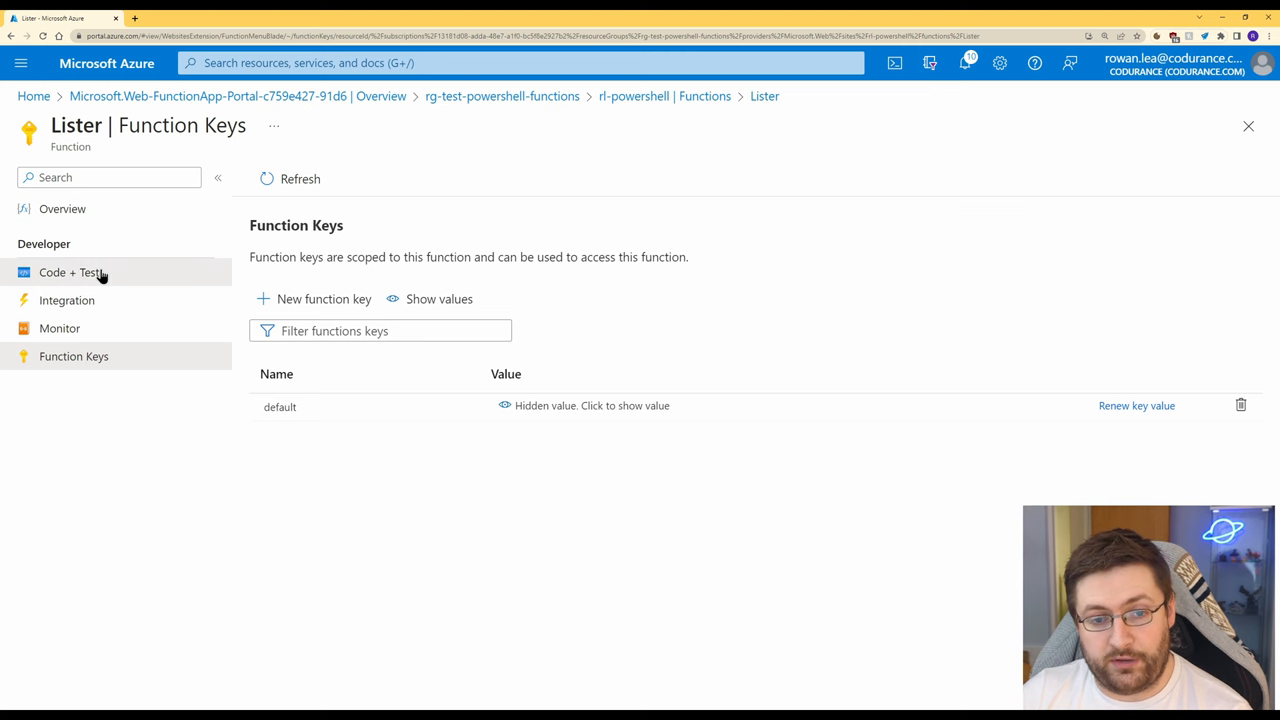
- Set Lister's run.ps1 $body to Get-TimeZone -ListAvailable | Select-Object -Property Id
left_click(70, 272)
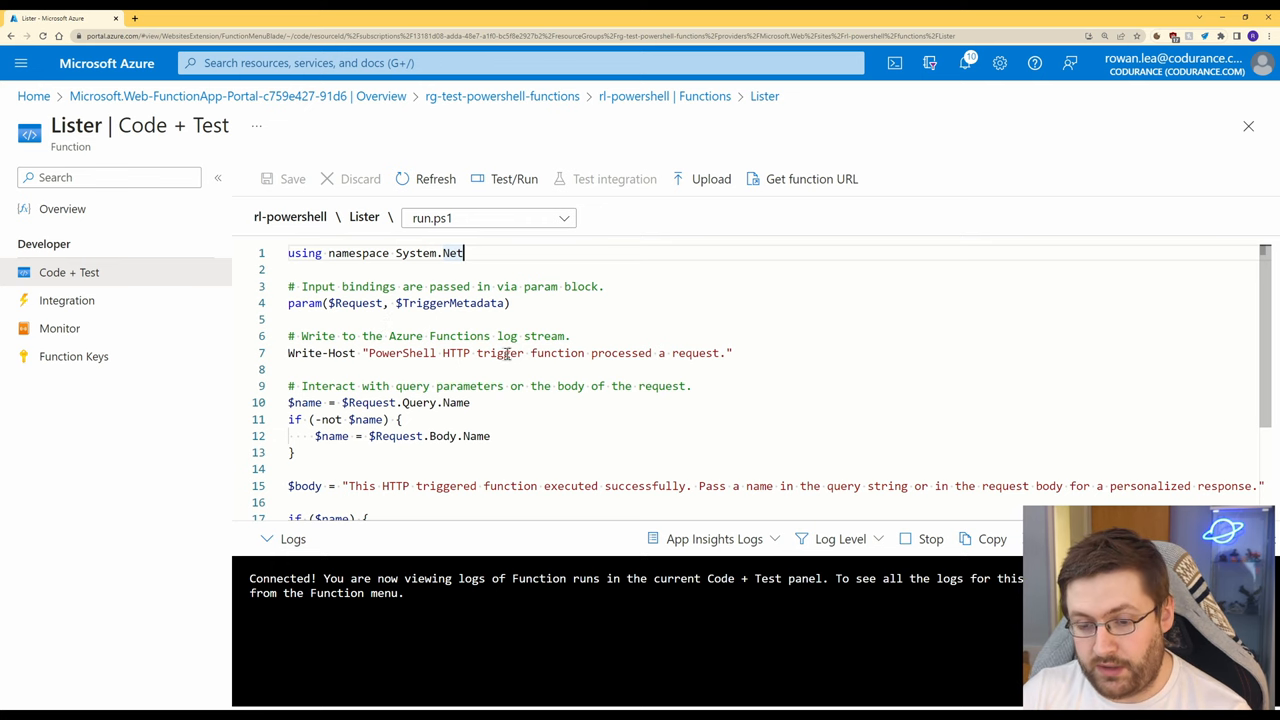
scroll("down", 3)
type("$body = Get-TimeZone -ListAvailable | Select-Object -Property Id")
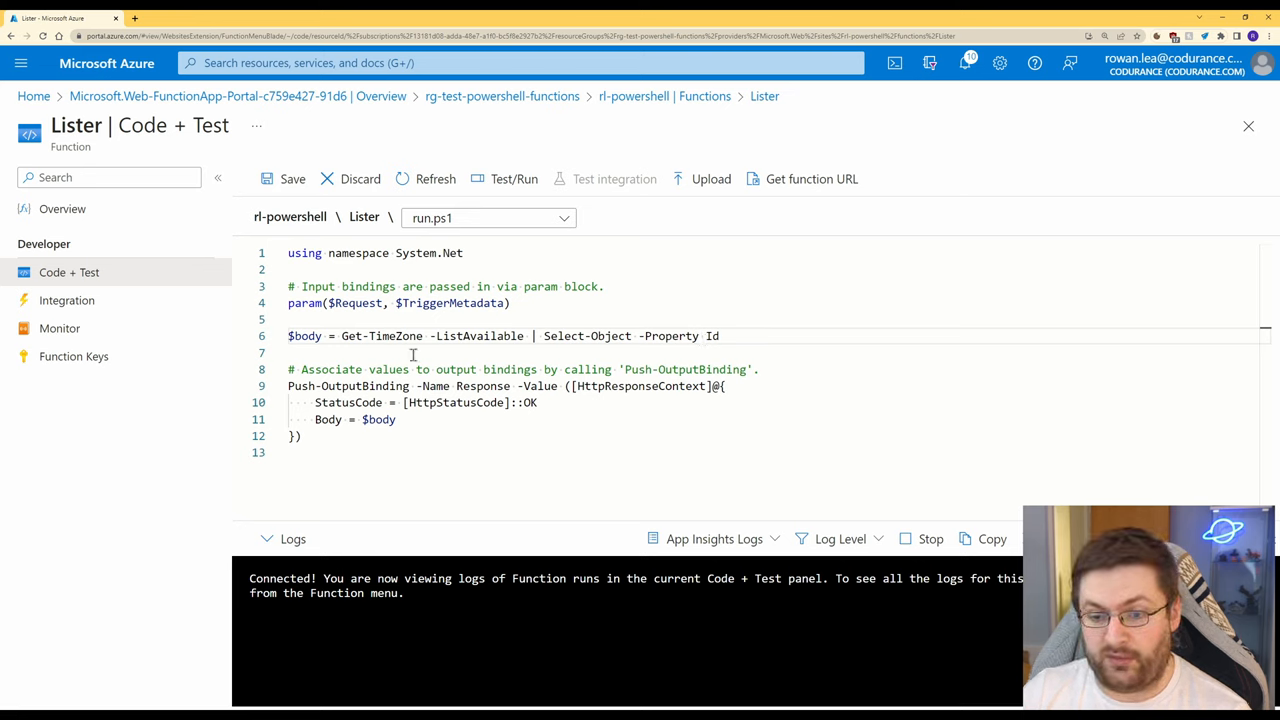
mouse_move(508, 402)
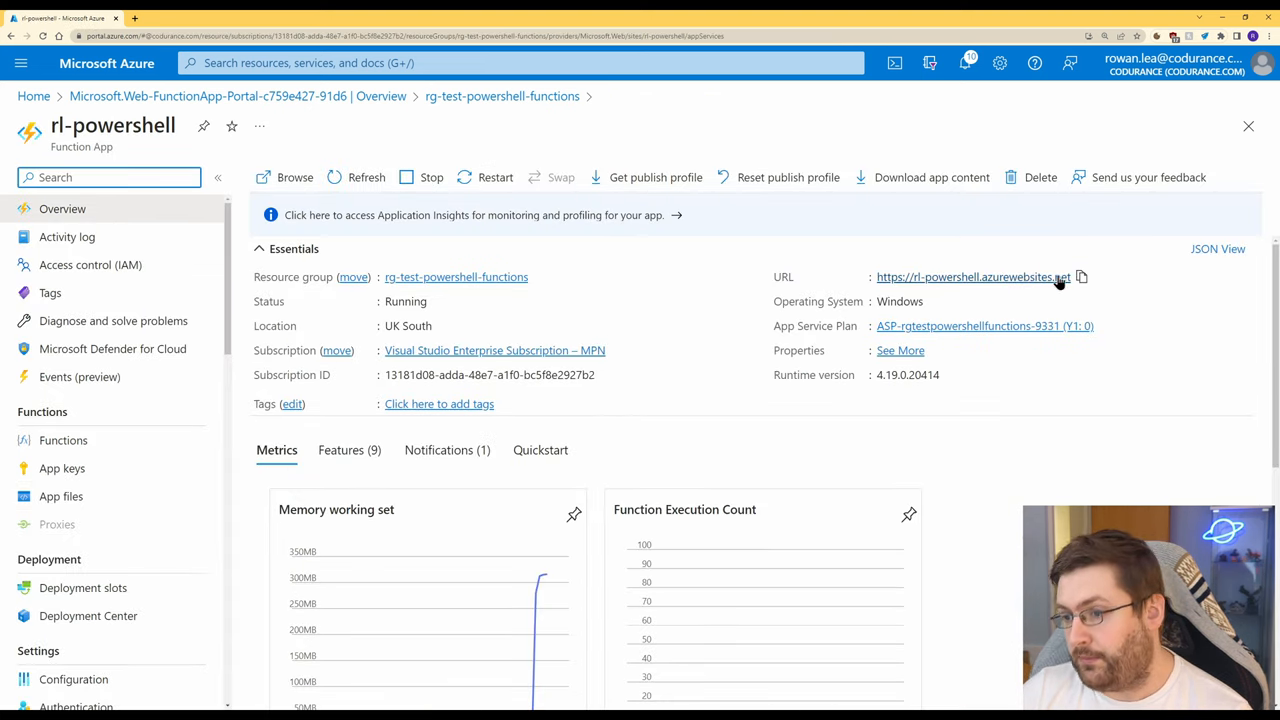
- Call the app URL at /api/Lister and view the JSON list of time zone Ids returned
left_click(1080, 276)
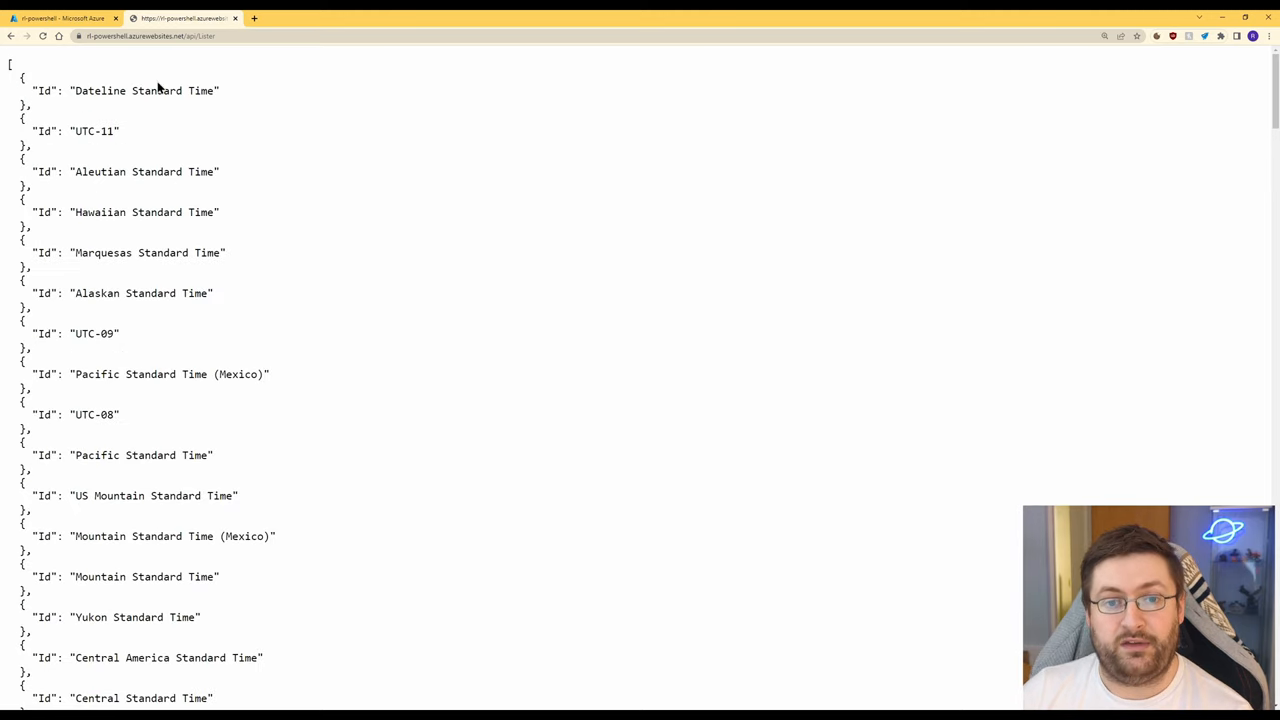
double_click(140, 292)
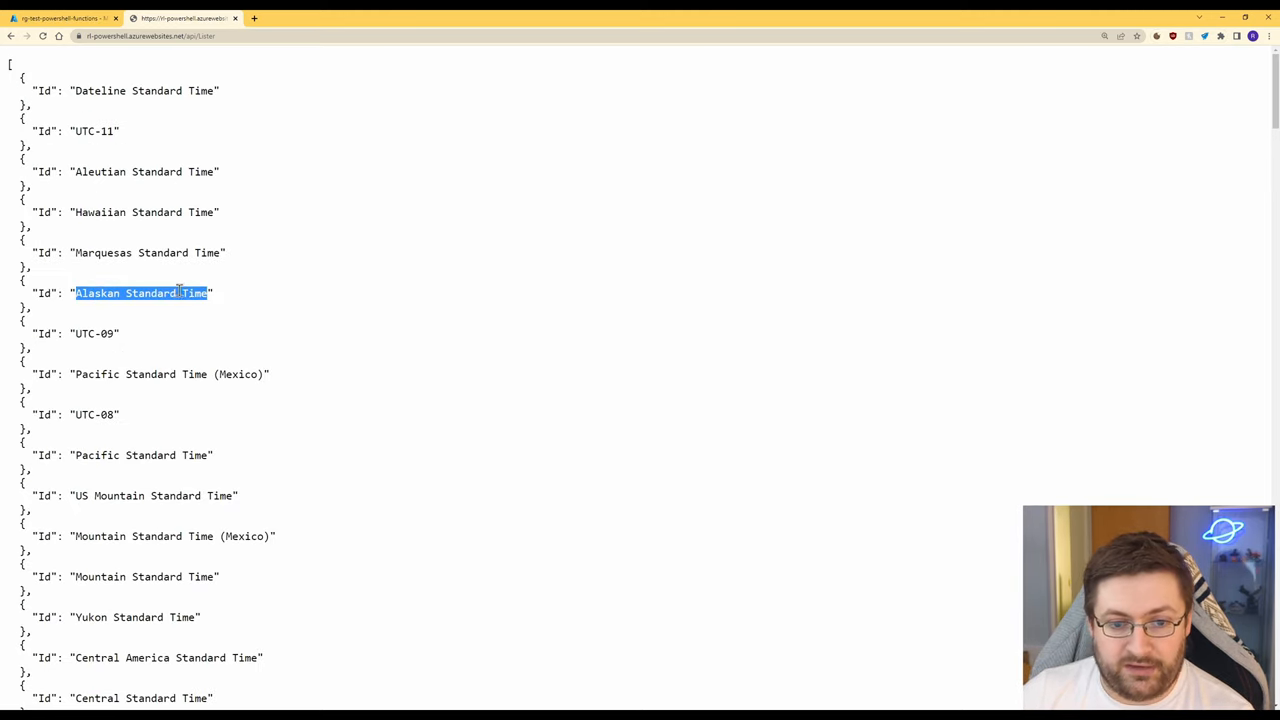
mouse_move(308, 276)
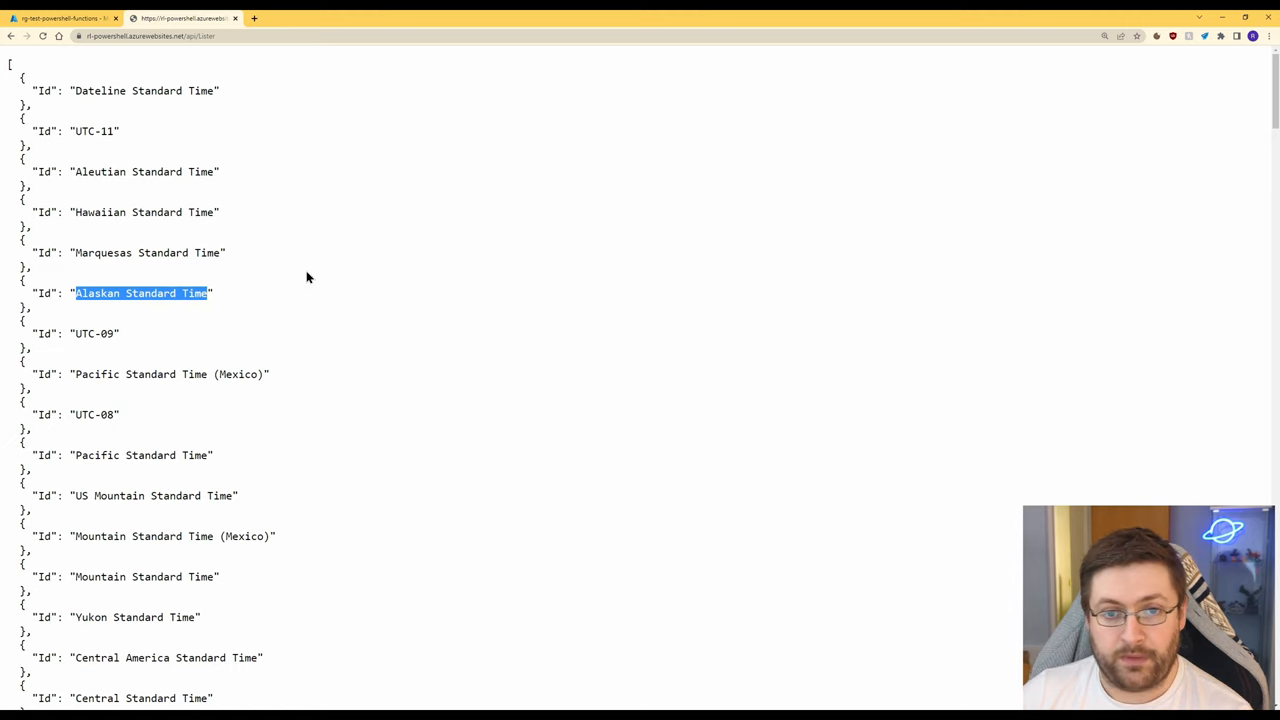
mouse_move(270, 276)
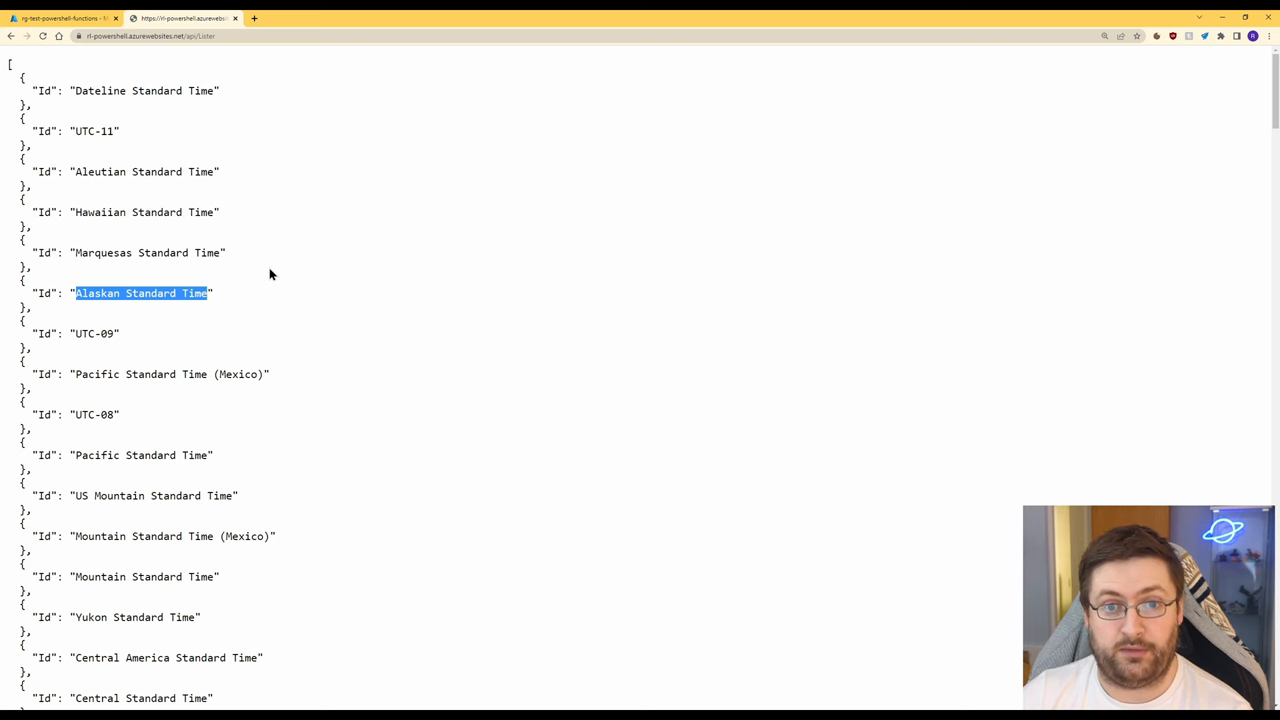
left_click(60, 18)
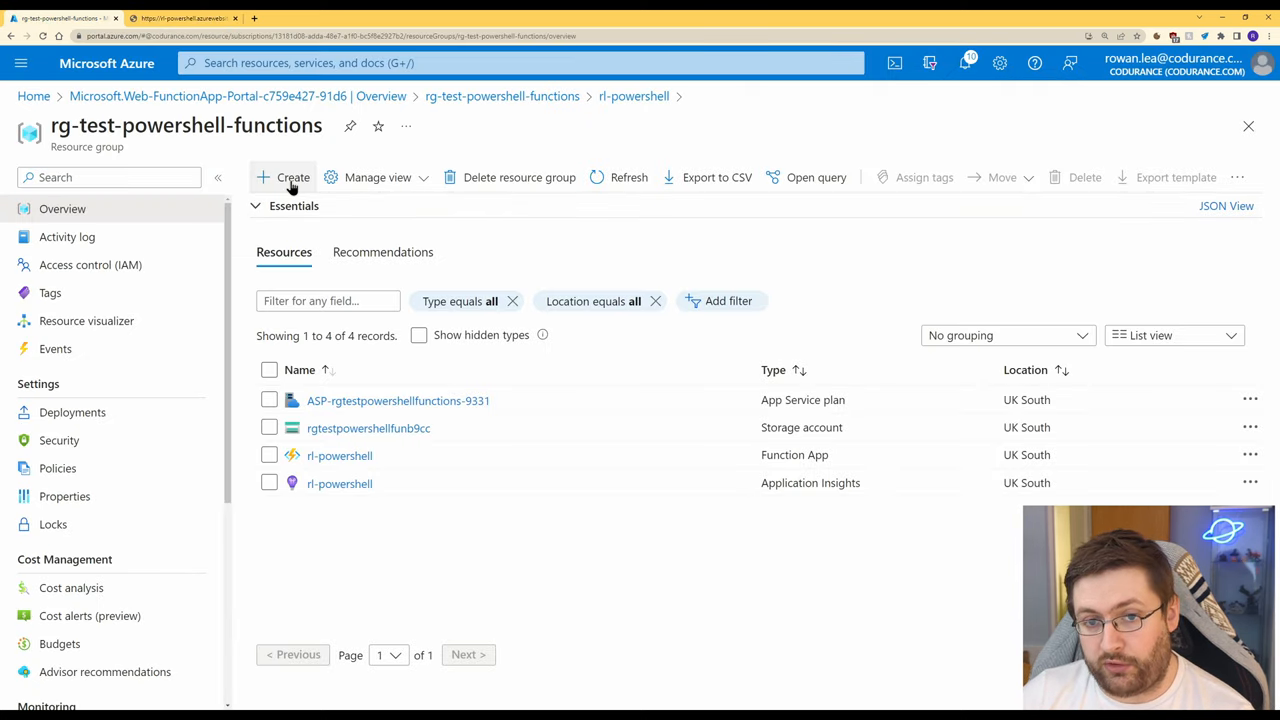
- Start a Service Bus namespace sb-powershell-test in UK South on the Basic pricing tier
left_click(284, 176)
type("service bus")
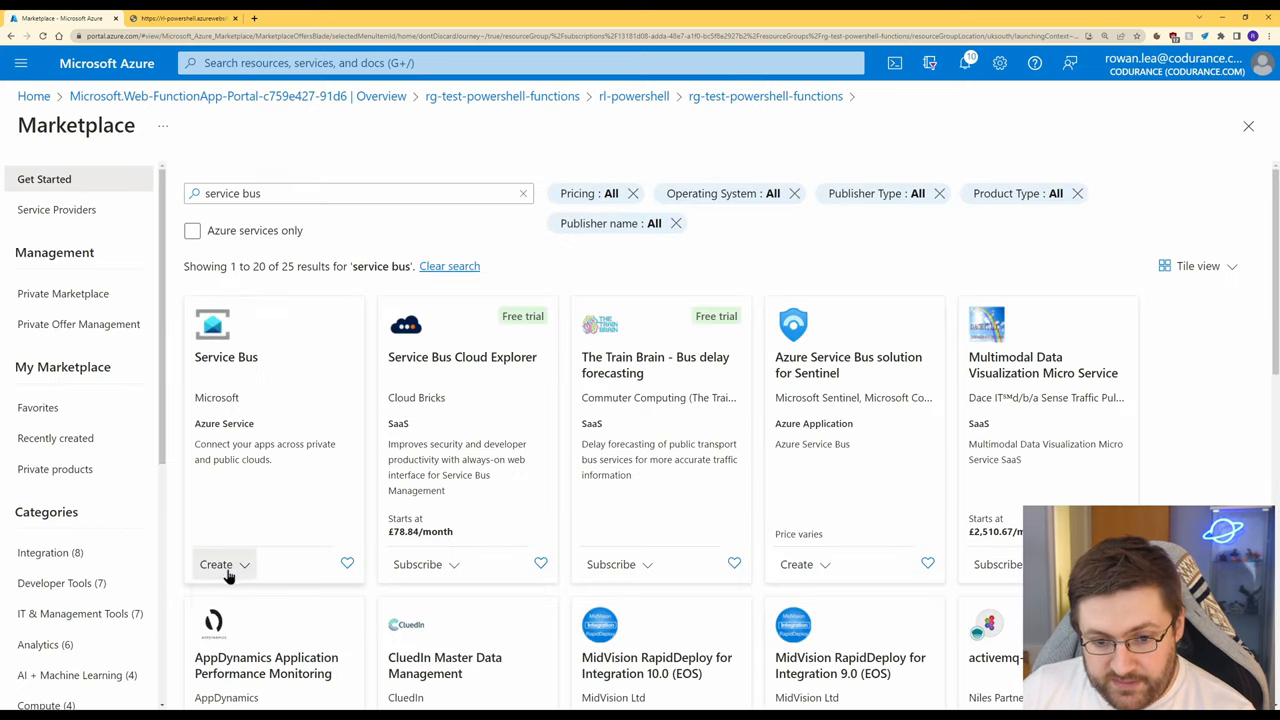
left_click(216, 564)
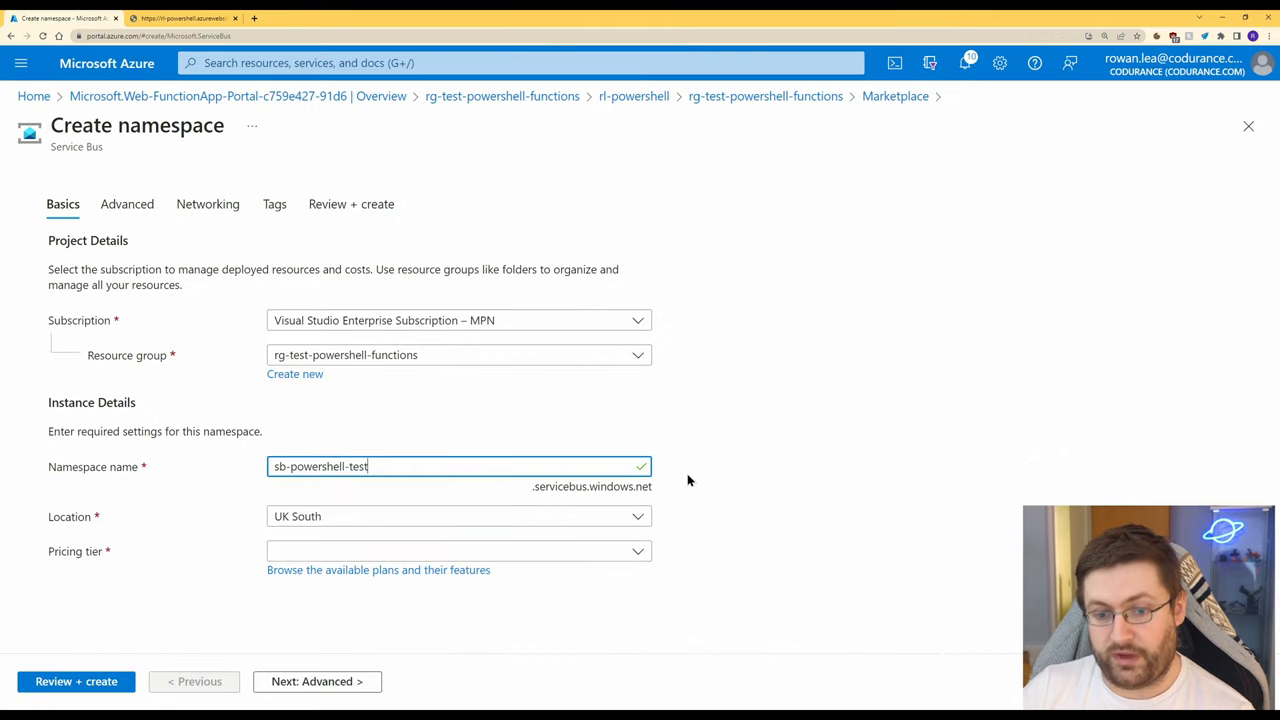
left_click(460, 552)
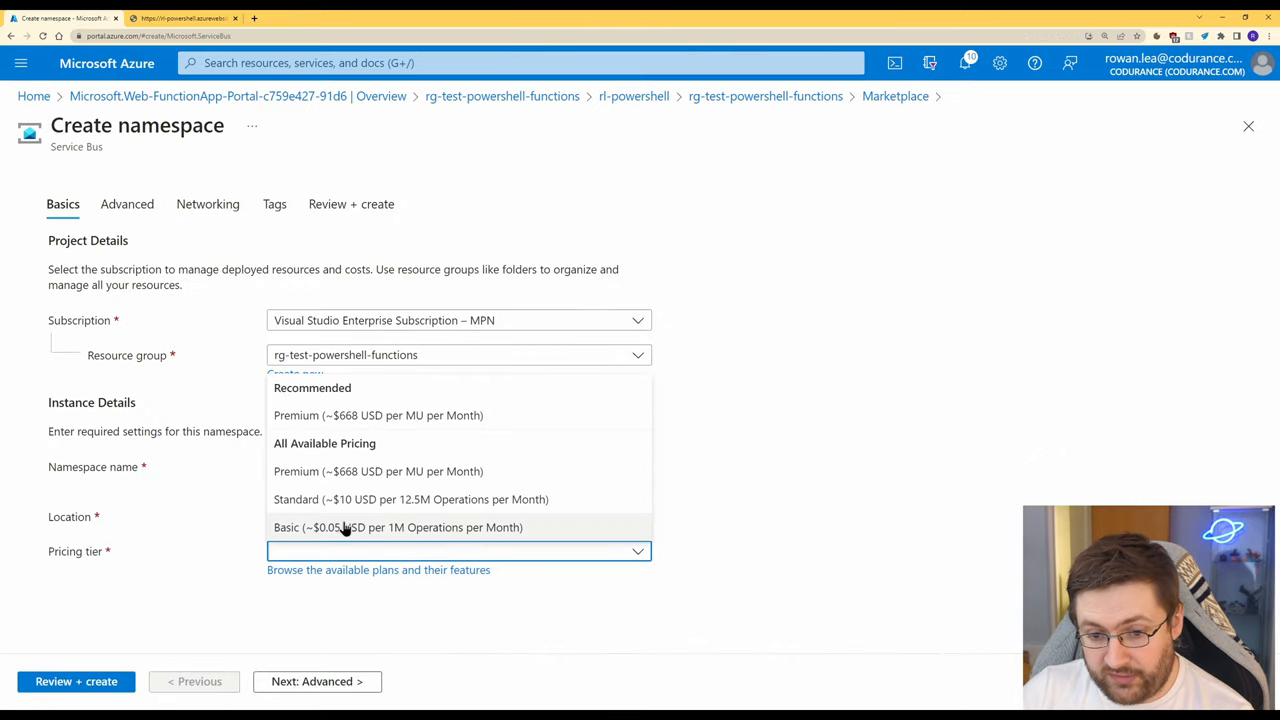
left_click(398, 528)
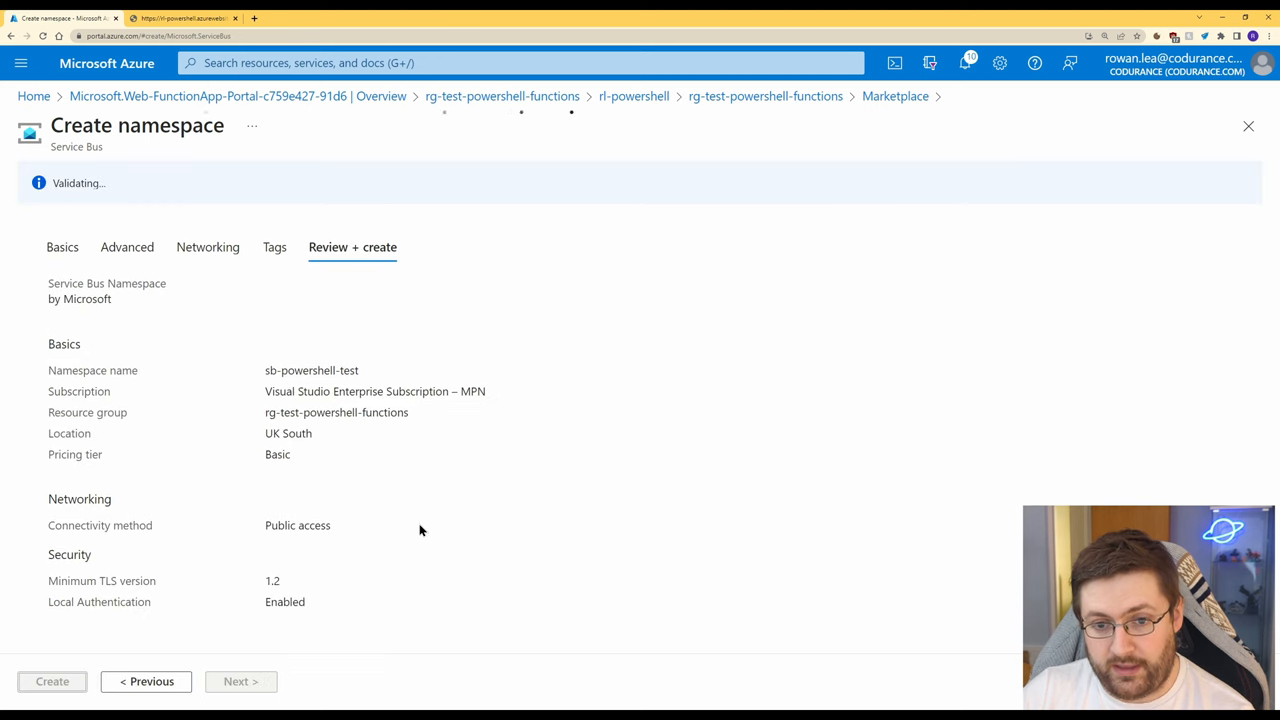
- Create the namespace and add a queue named time-input, then return to rl-powershell
left_click(52, 680)
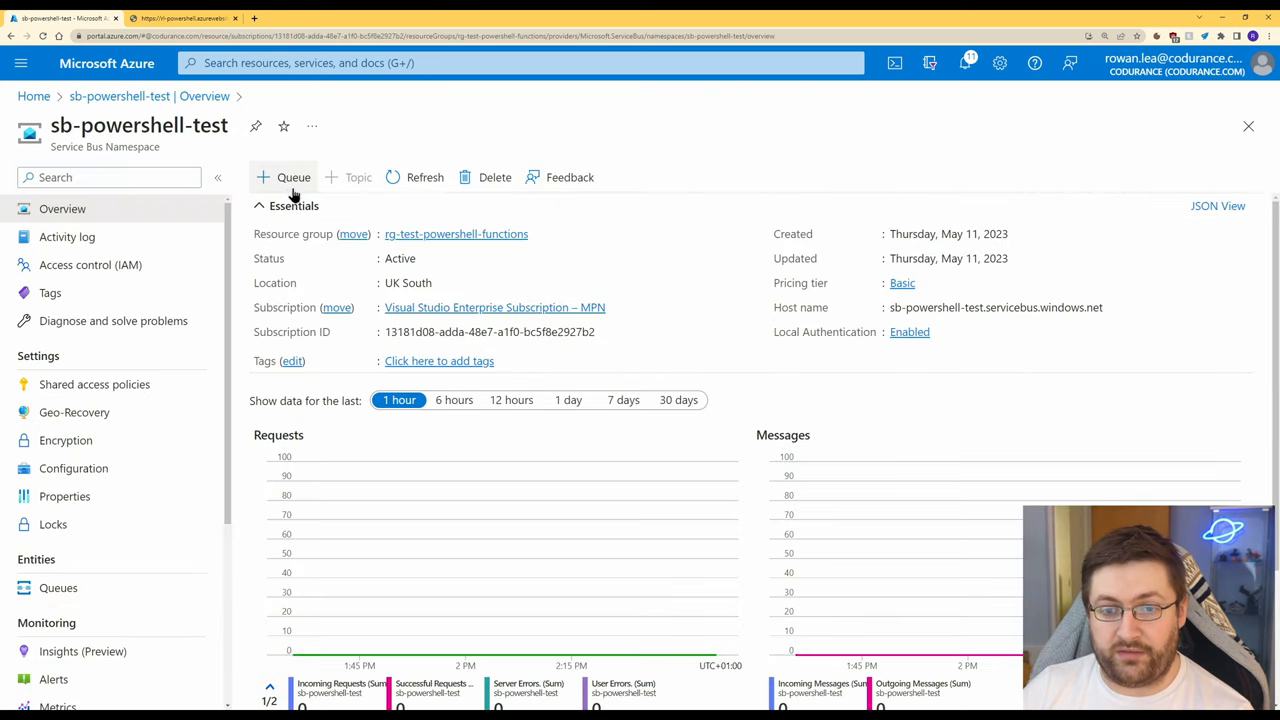
left_click(284, 176)
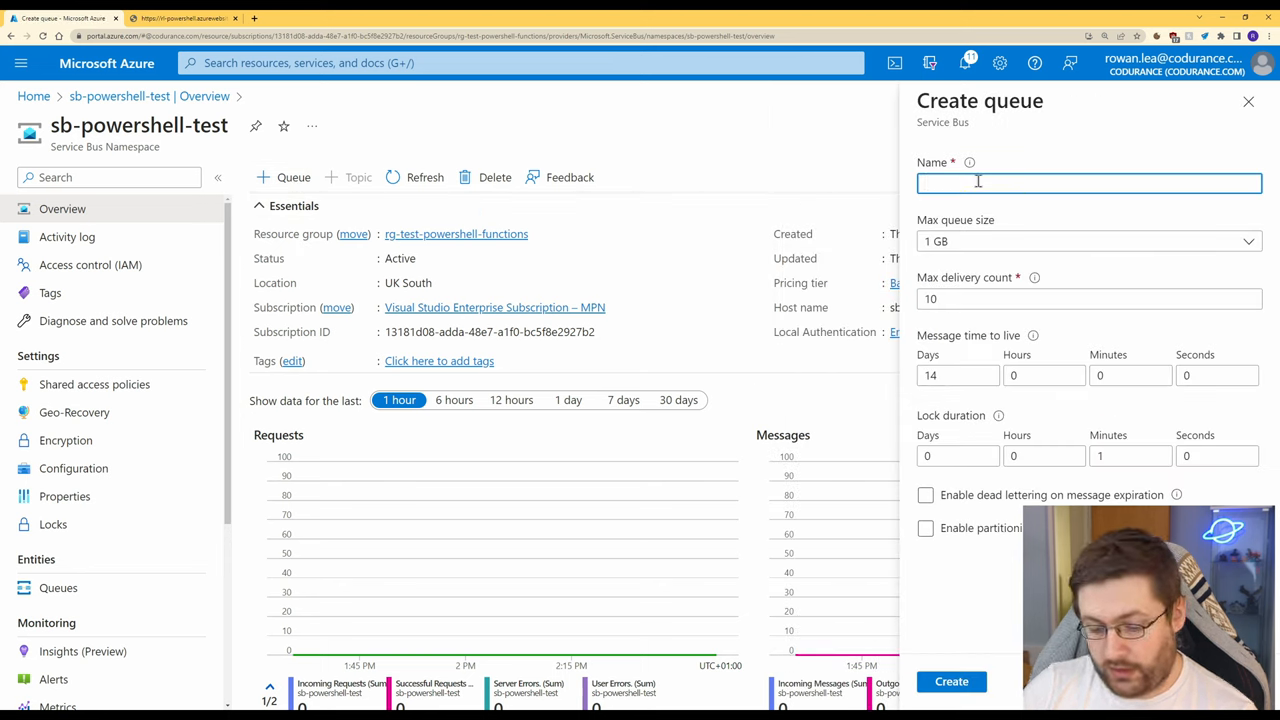
type("time-input")
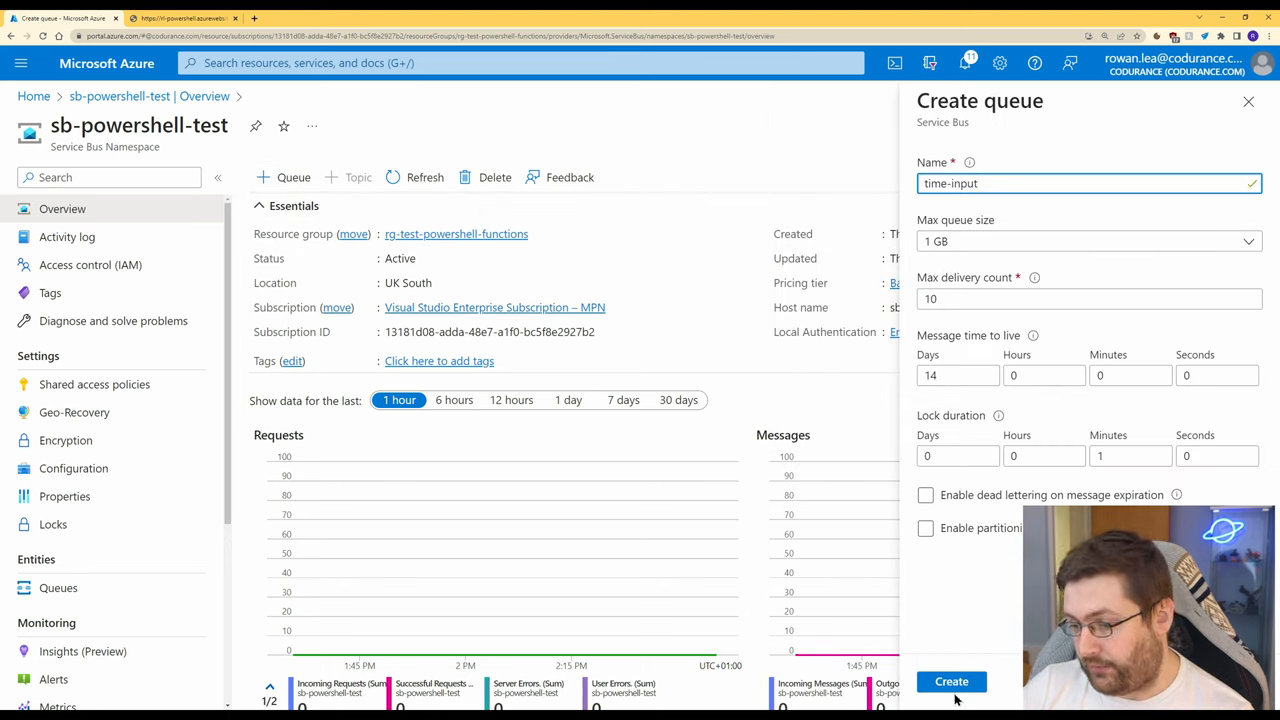
left_click(952, 680)
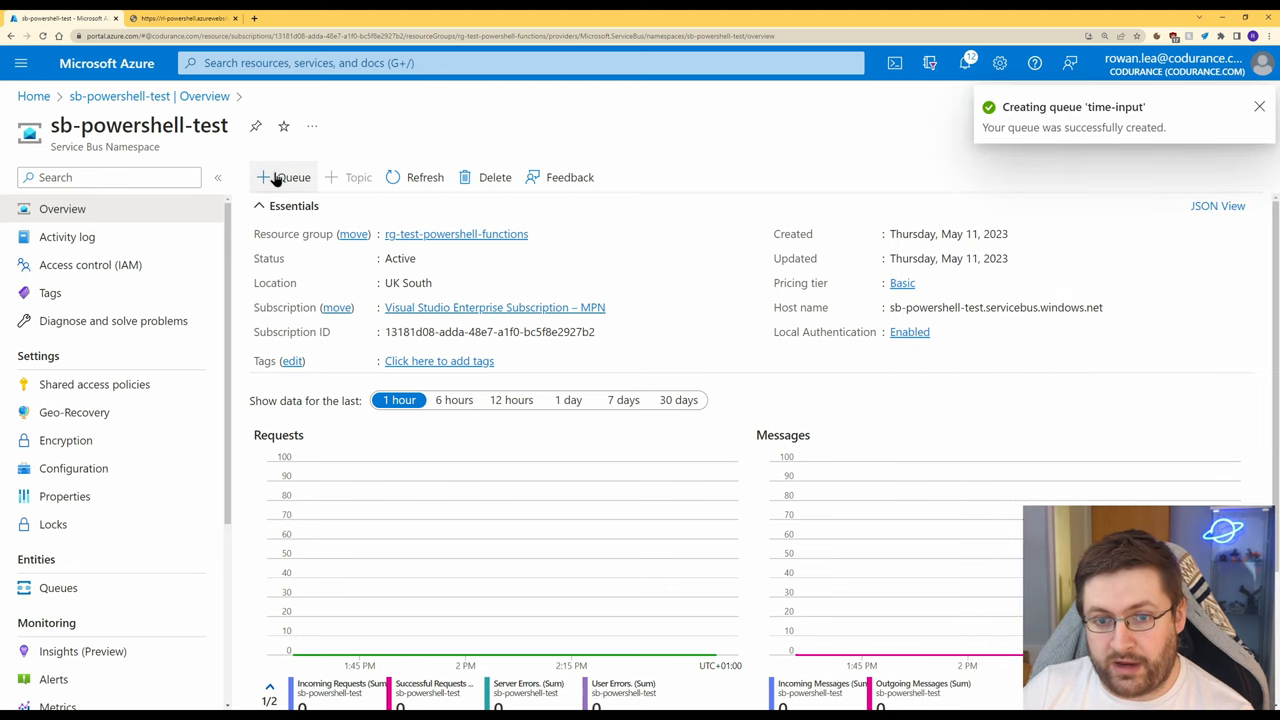
left_click(284, 176)
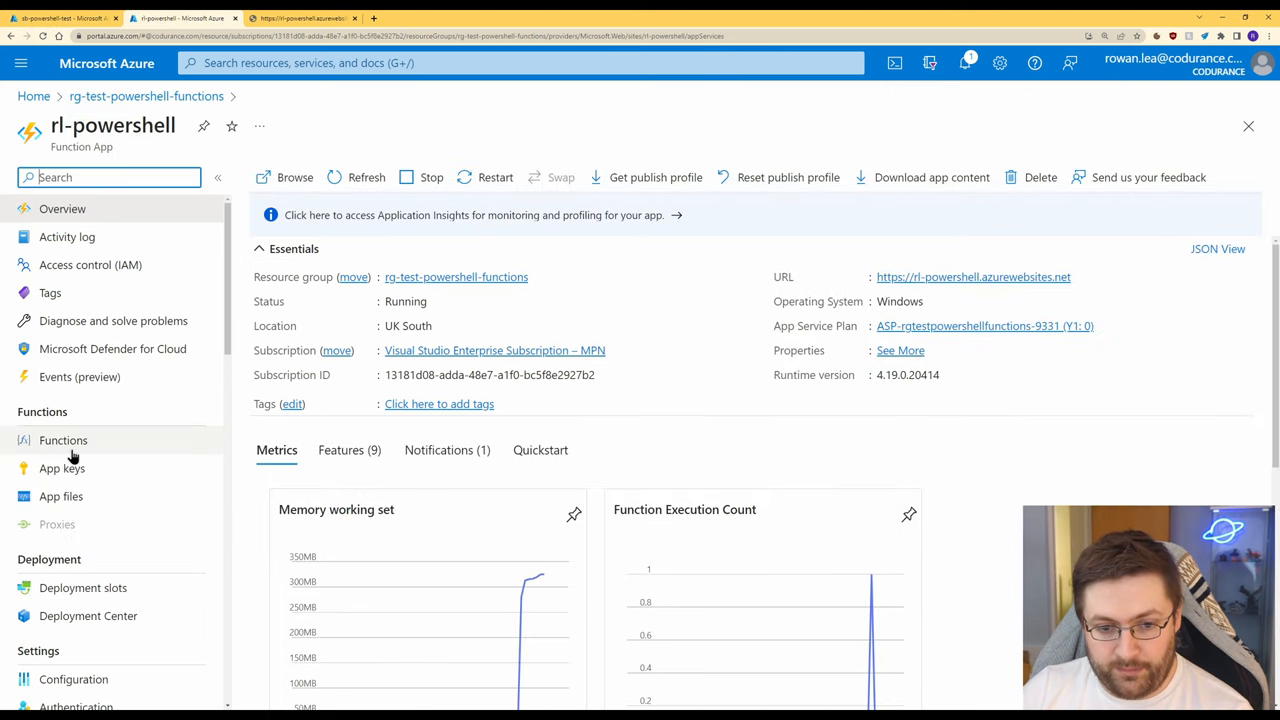
- Start a Service Bus Queue trigger function with a new connection to the sb-powershell-test namespace
left_click(64, 440)
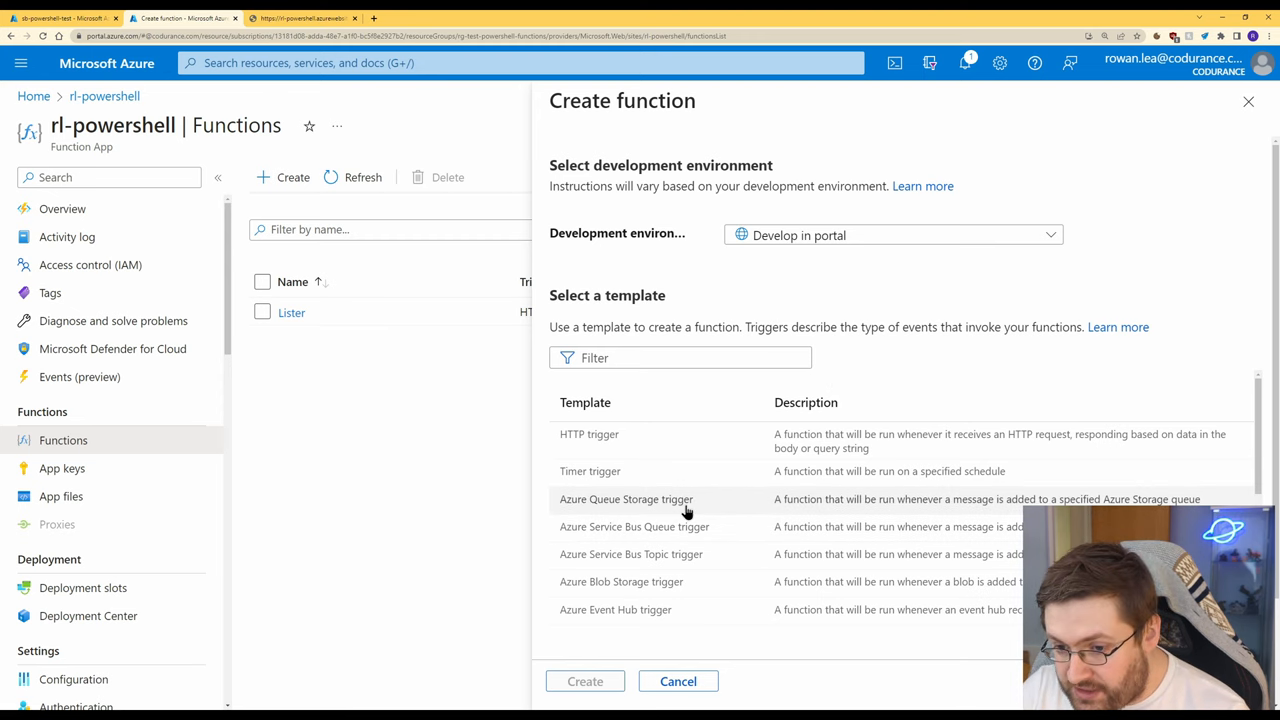
mouse_move(1118, 392)
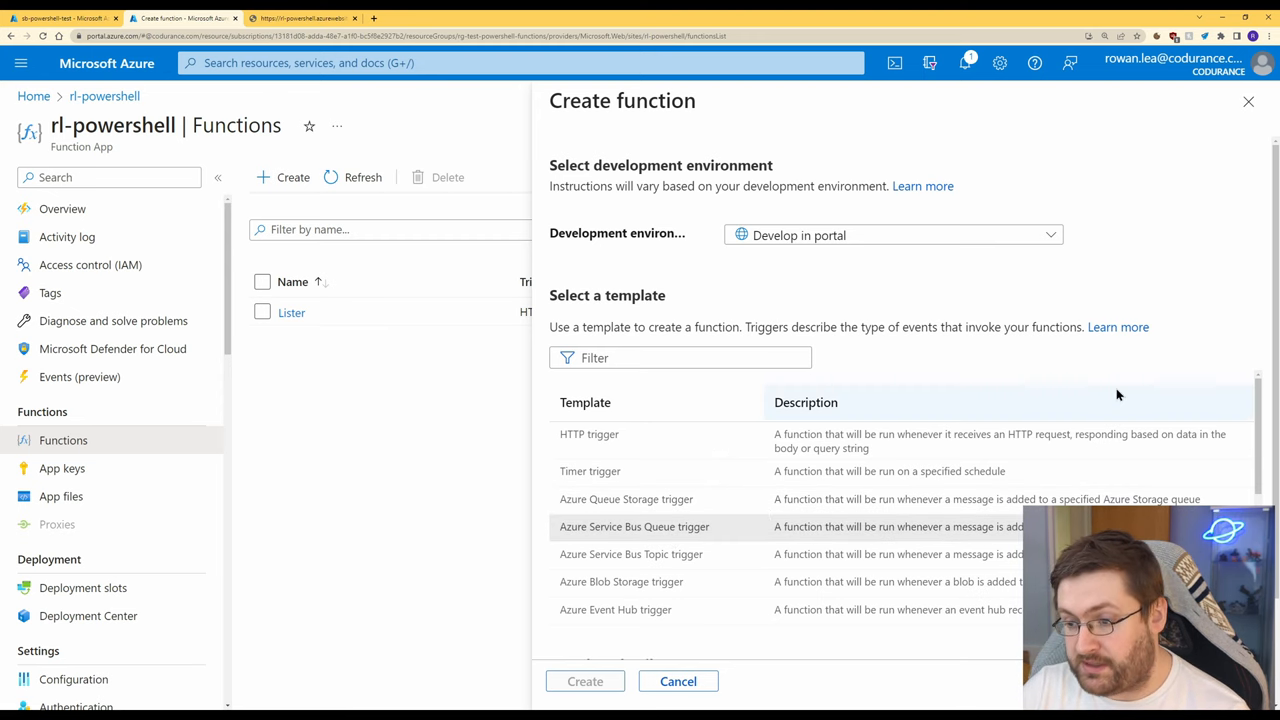
left_click(634, 526)
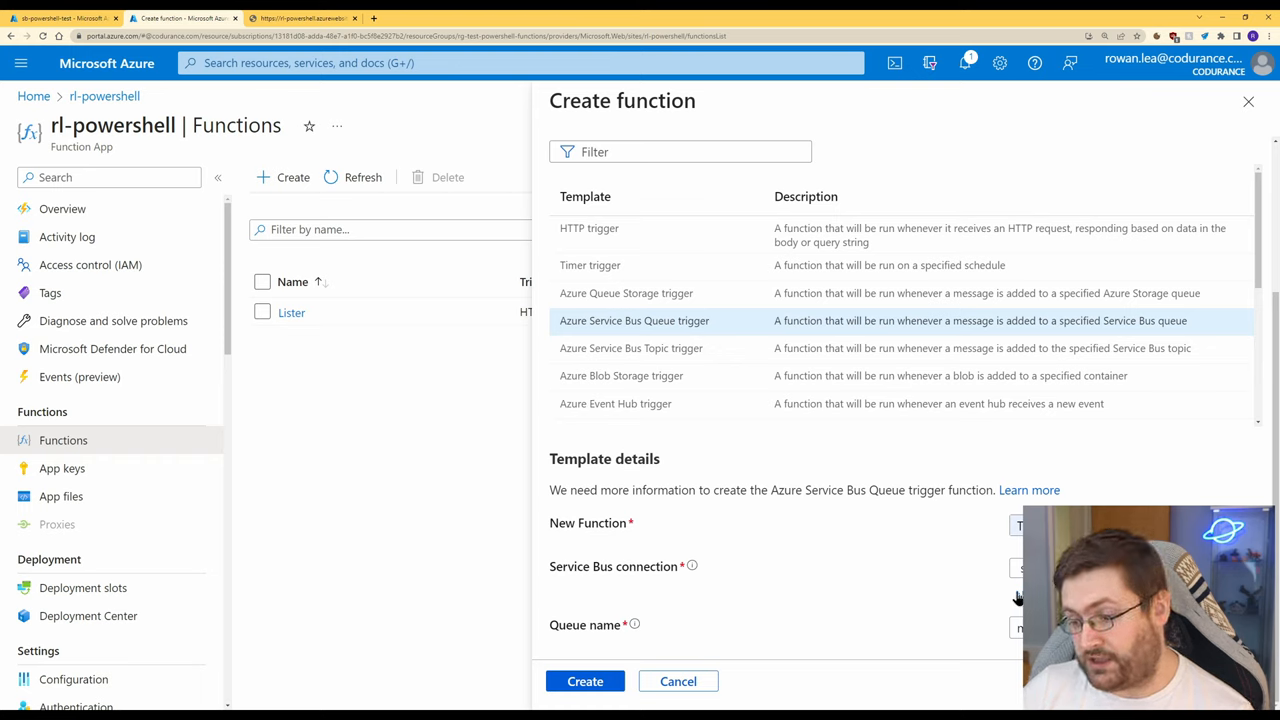
left_click(1020, 568)
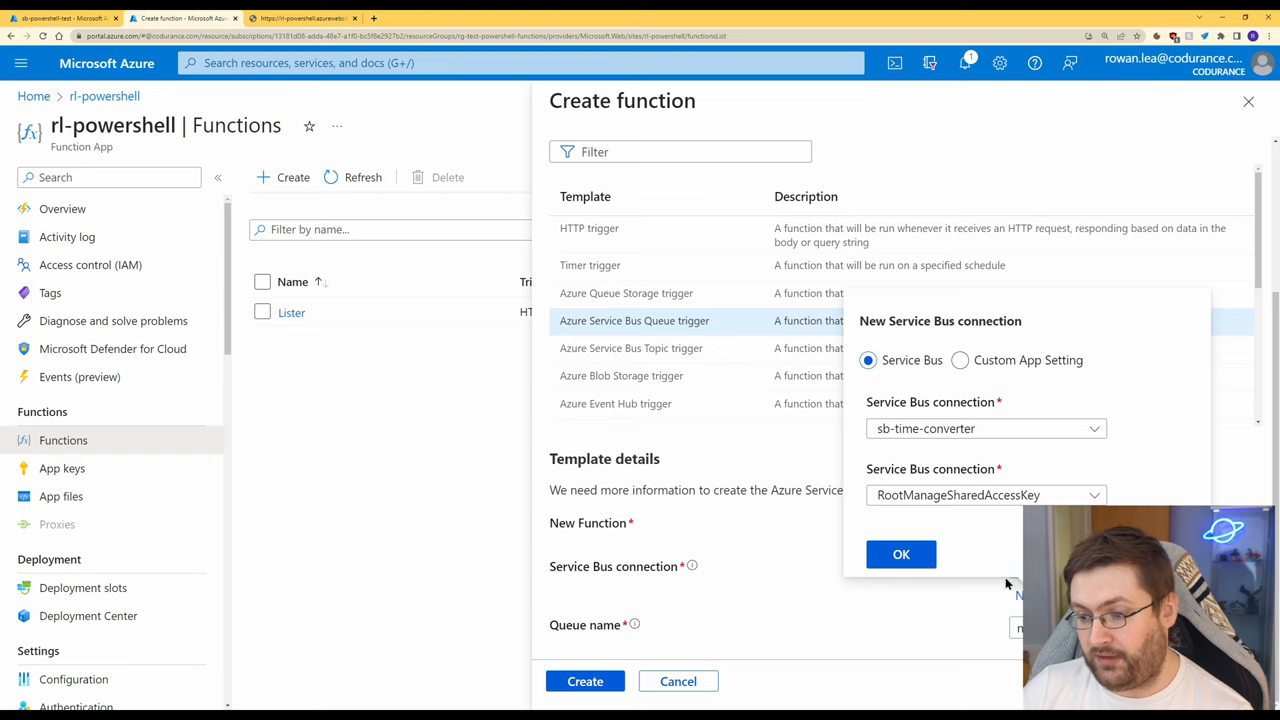
left_click(984, 428)
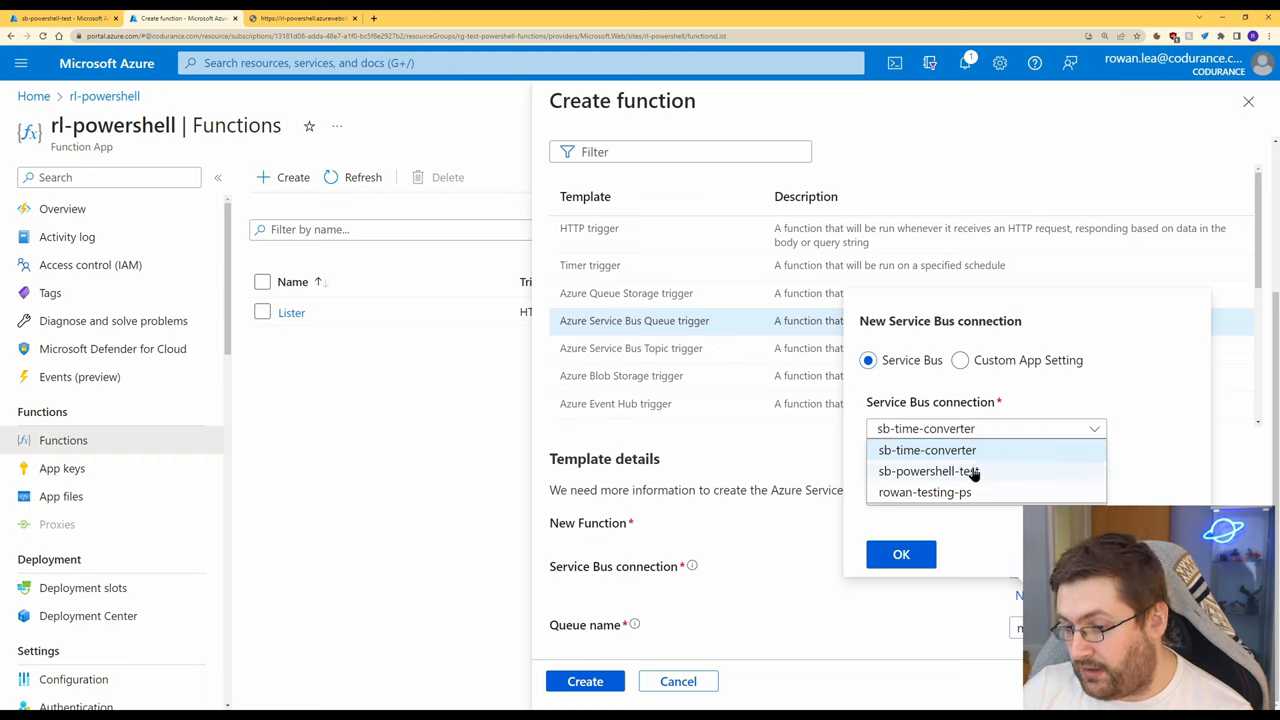
left_click(928, 472)
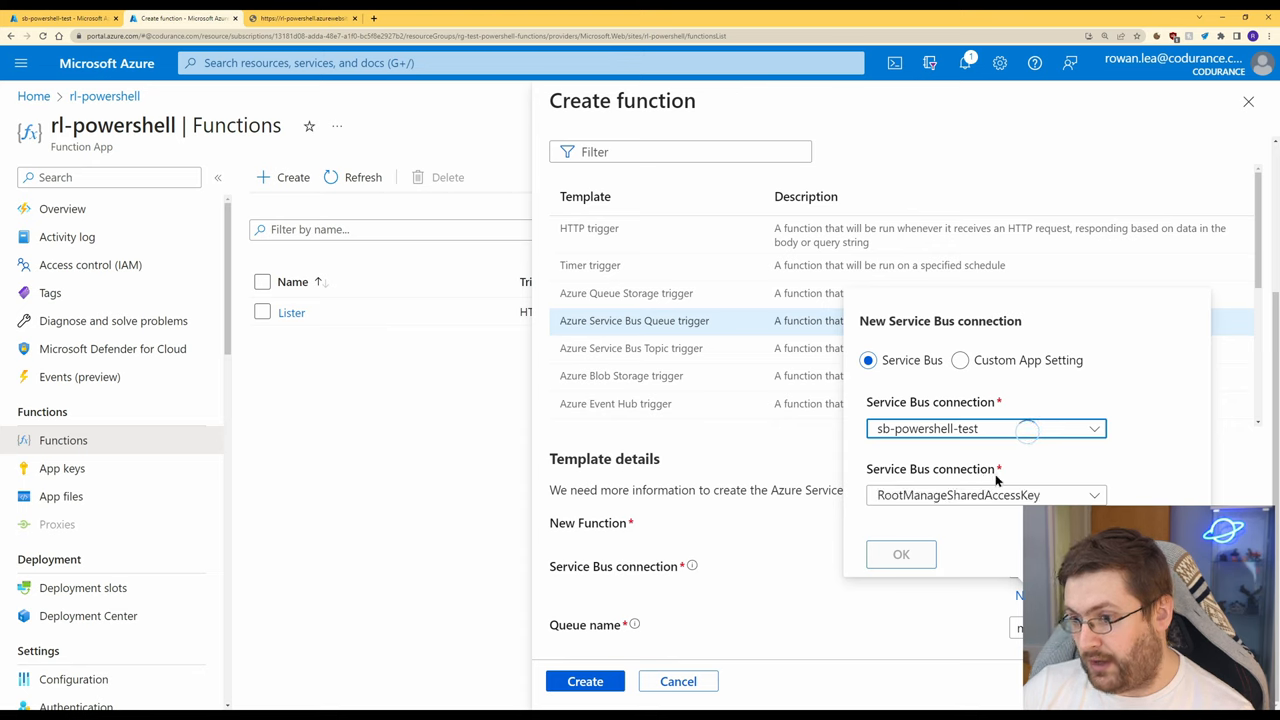
left_click(900, 554)
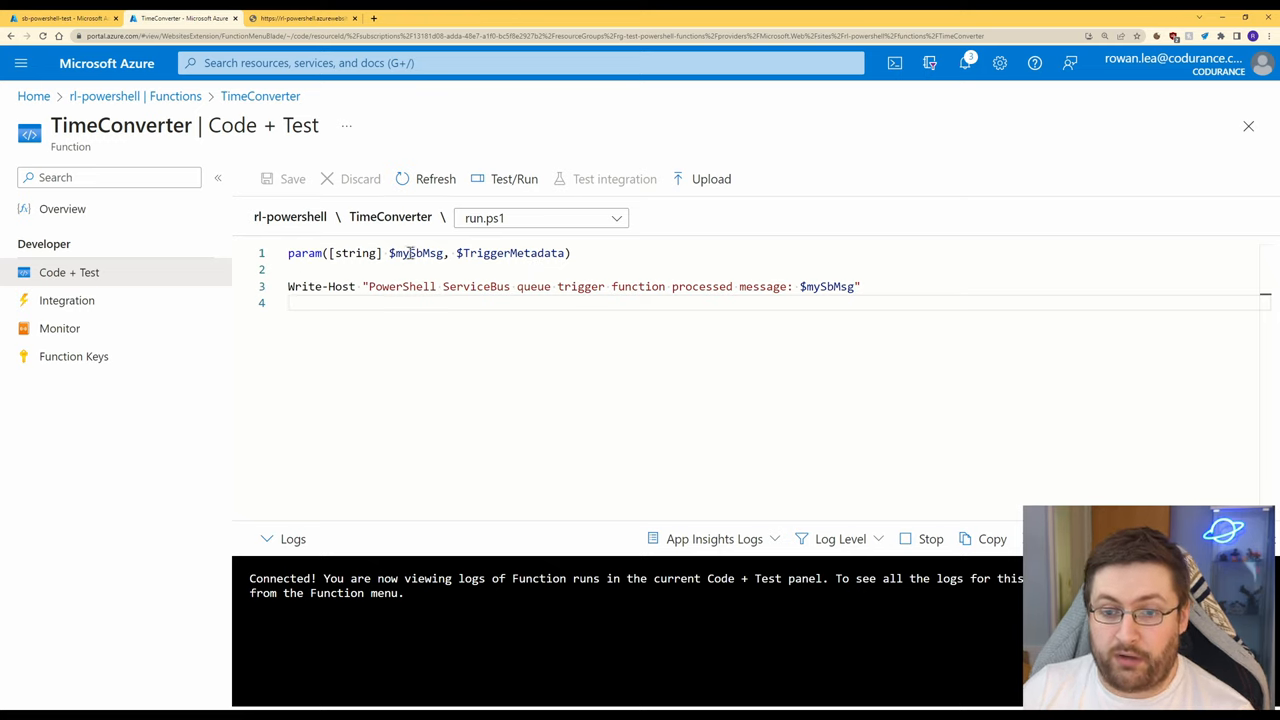
- Switch to function.json and add an outputSbMsg serviceBus binding for the time-output queue
double_click(416, 252)
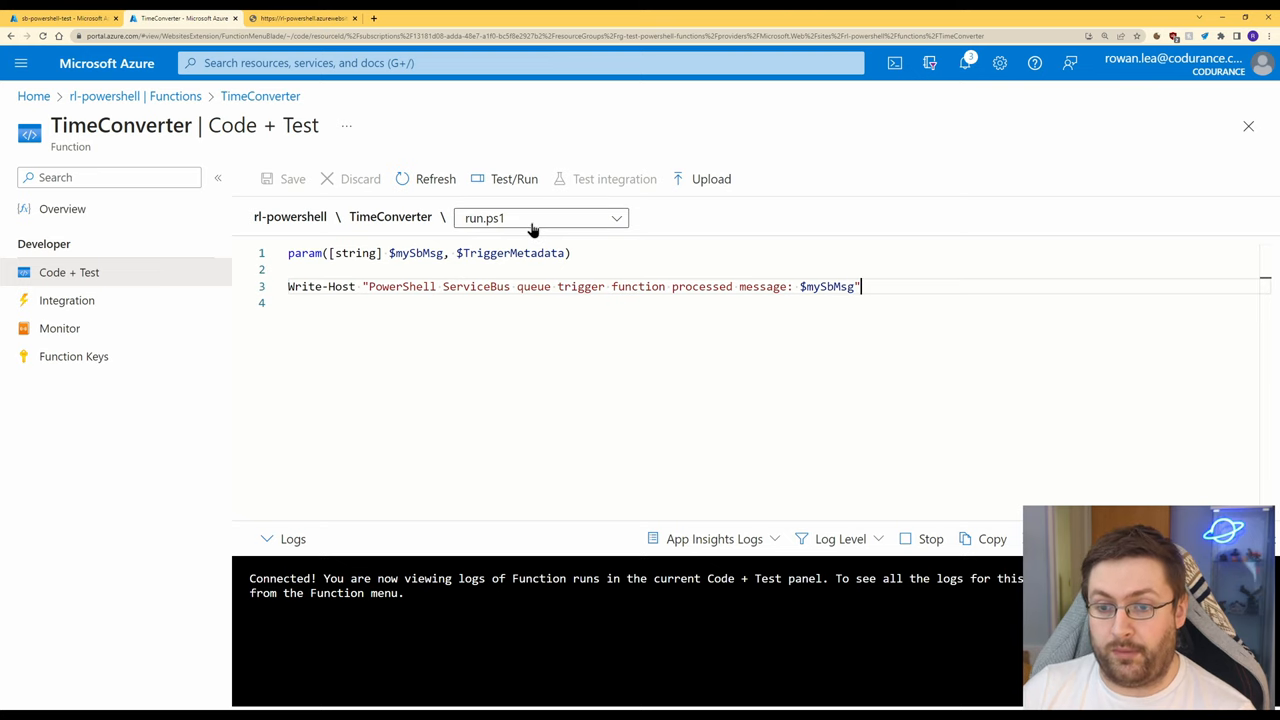
left_click(540, 216)
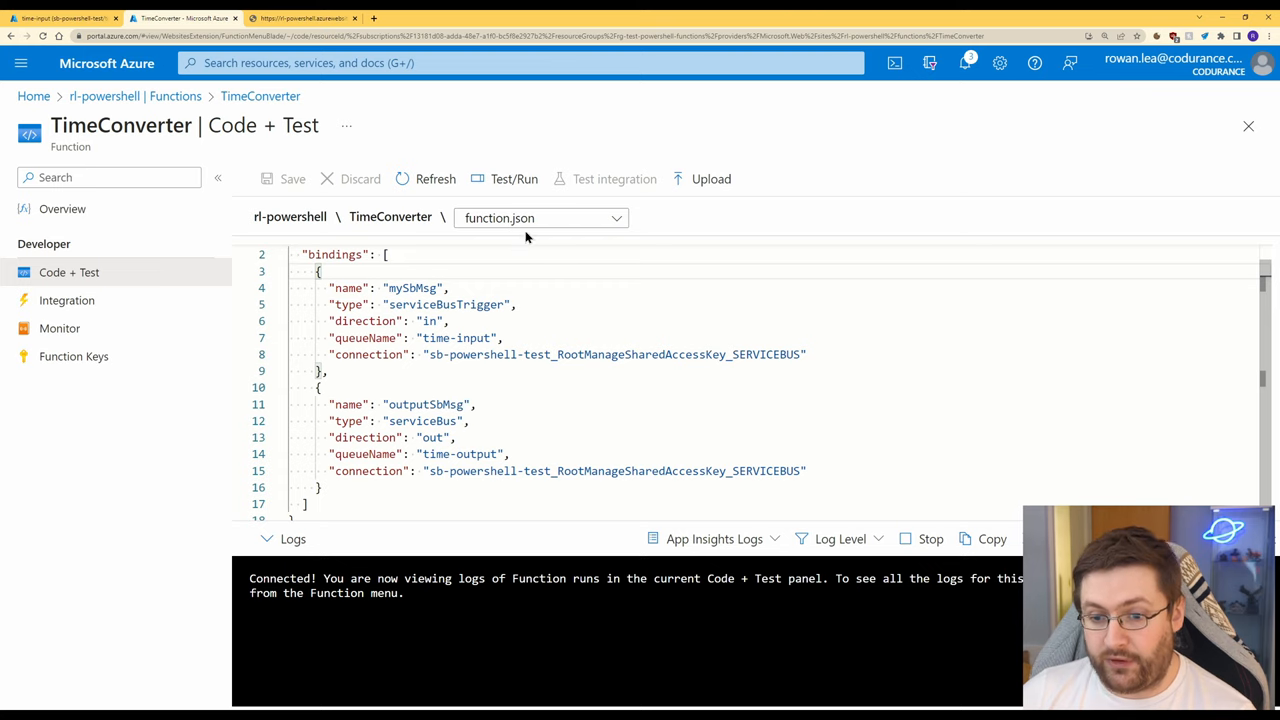
- Write run.ps1 to convert current time with ConvertTimeBySystemTimeZoneId and Push-OutputBinding, then save it
left_click(540, 216)
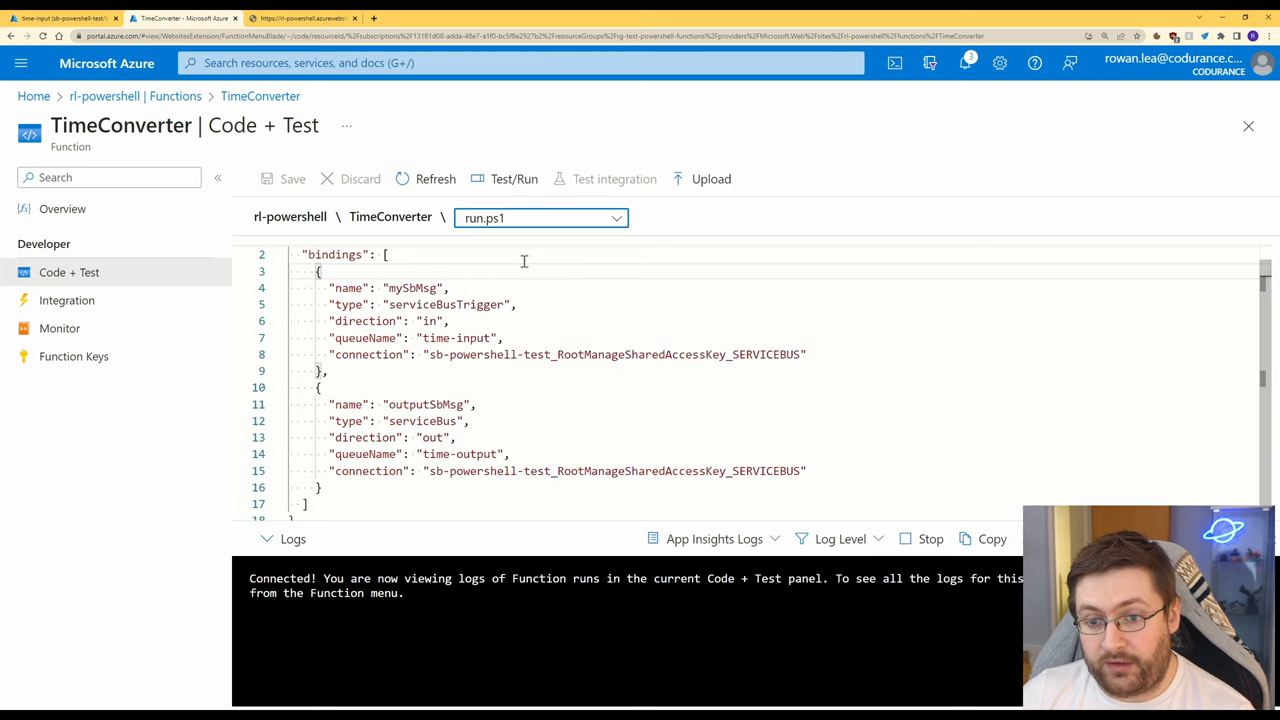
left_click(540, 216)
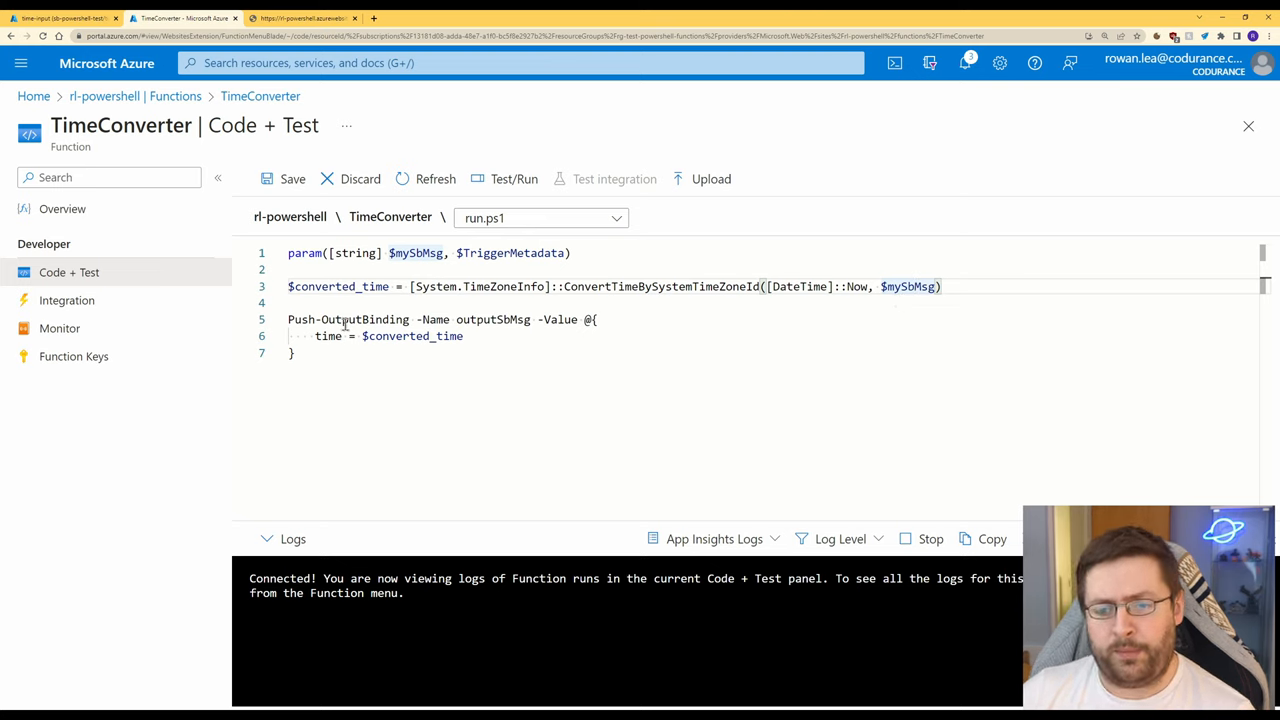
left_click(540, 216)
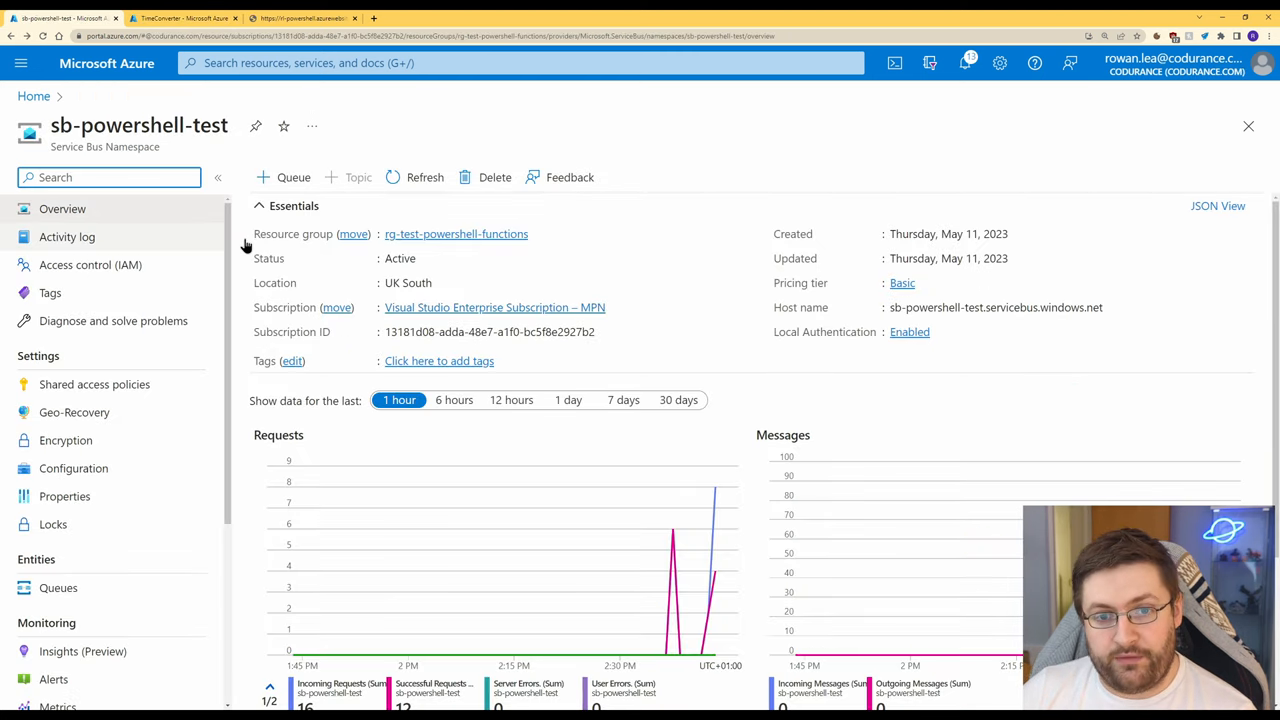
- From the Queues list reach time-input's Service Bus Explorer, which shows zero messages
scroll("down", 3)
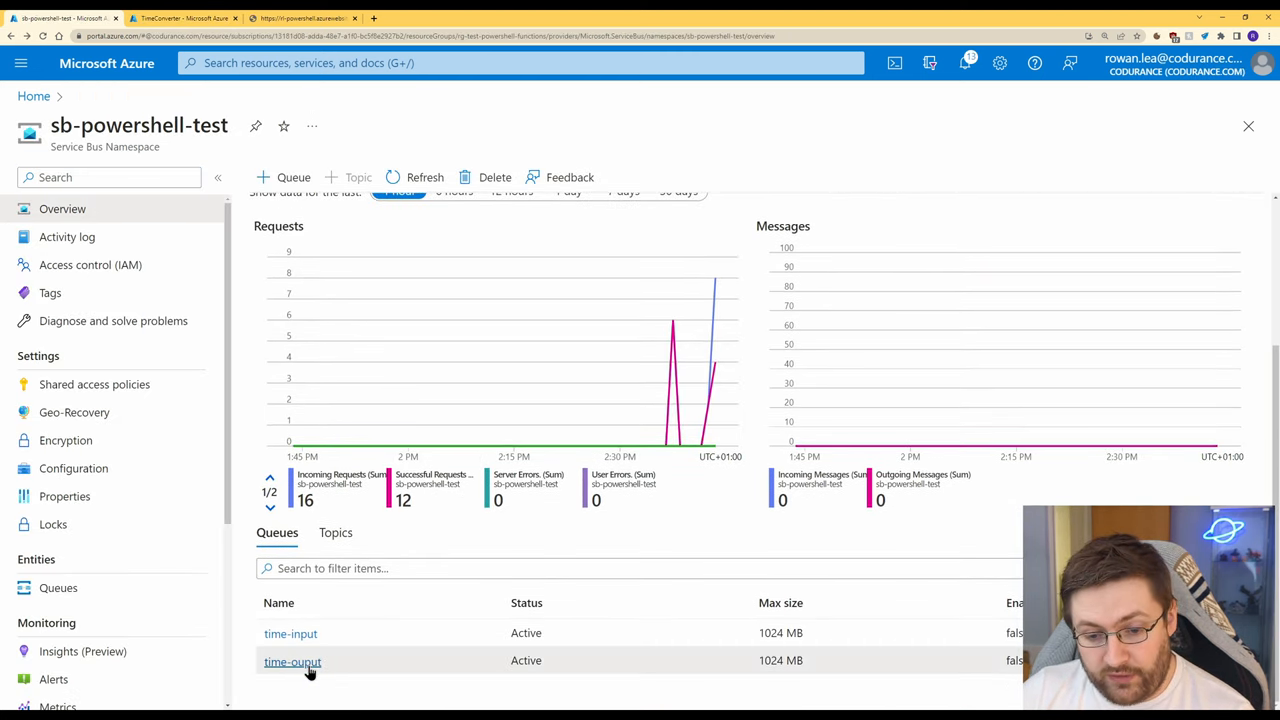
left_click(292, 660)
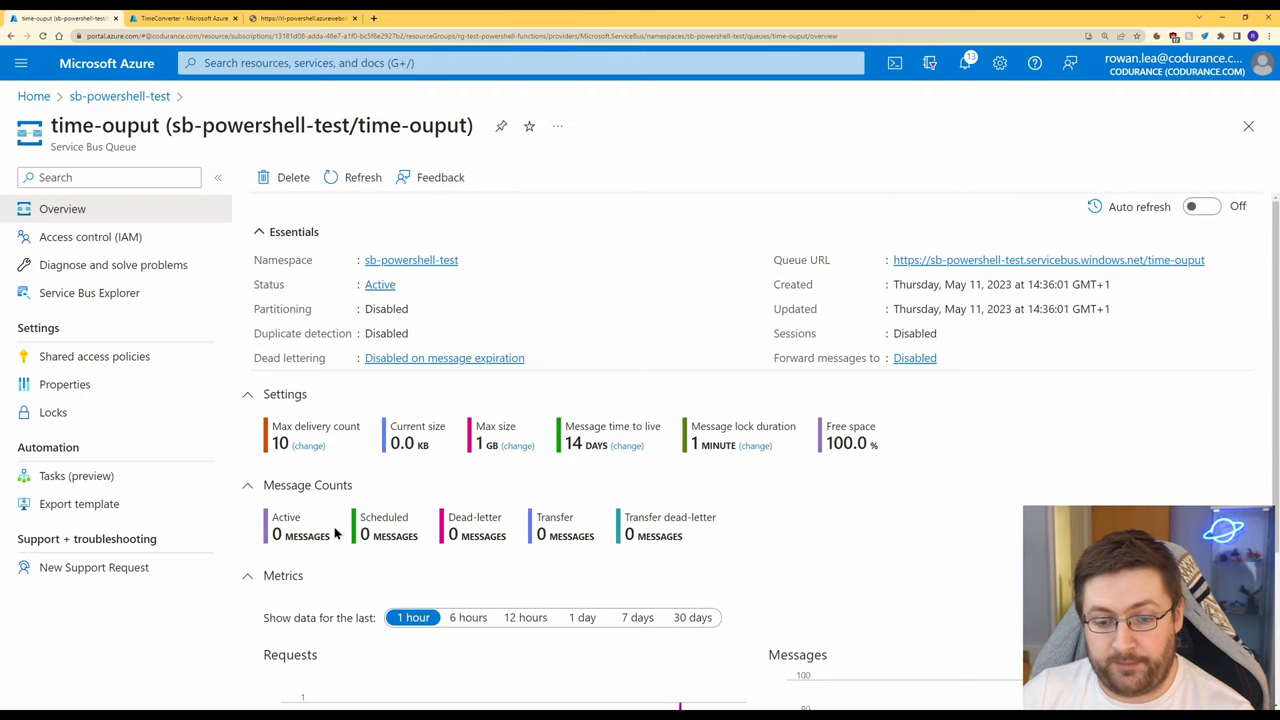
left_click(120, 96)
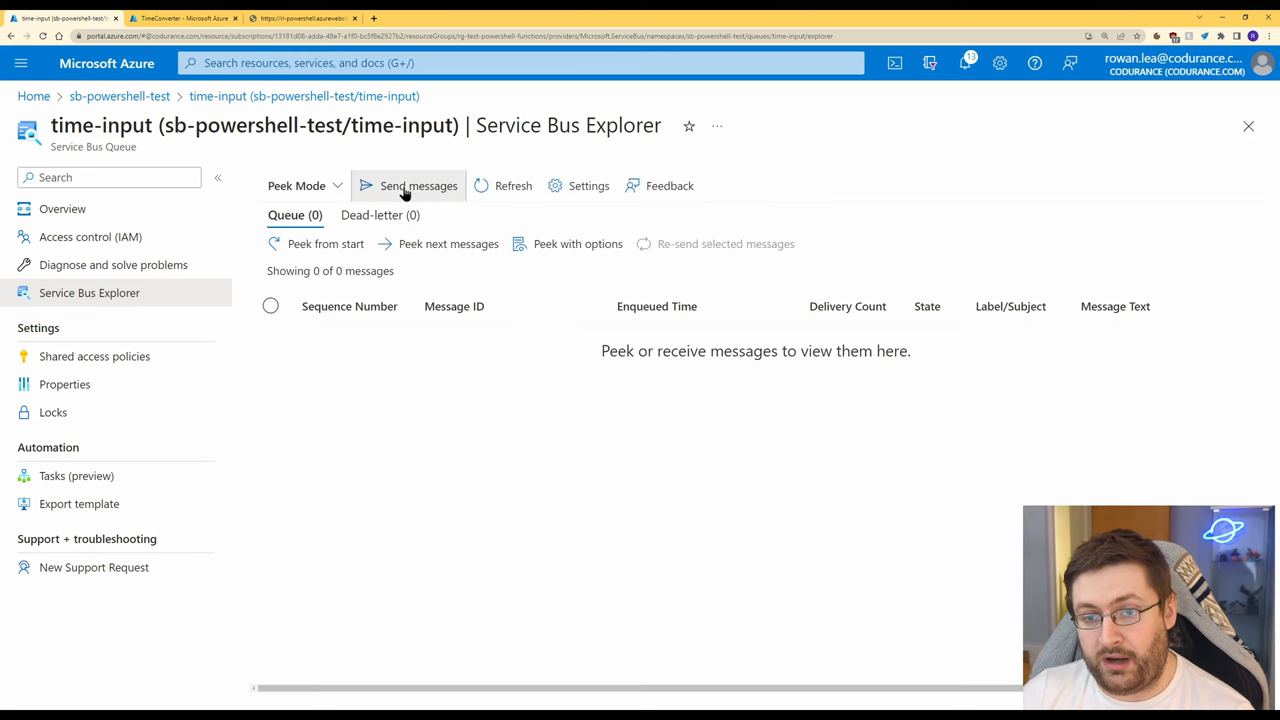
- Send a test message with body 'Alaskan Standard Time' to the time-input queue
left_click(418, 184)
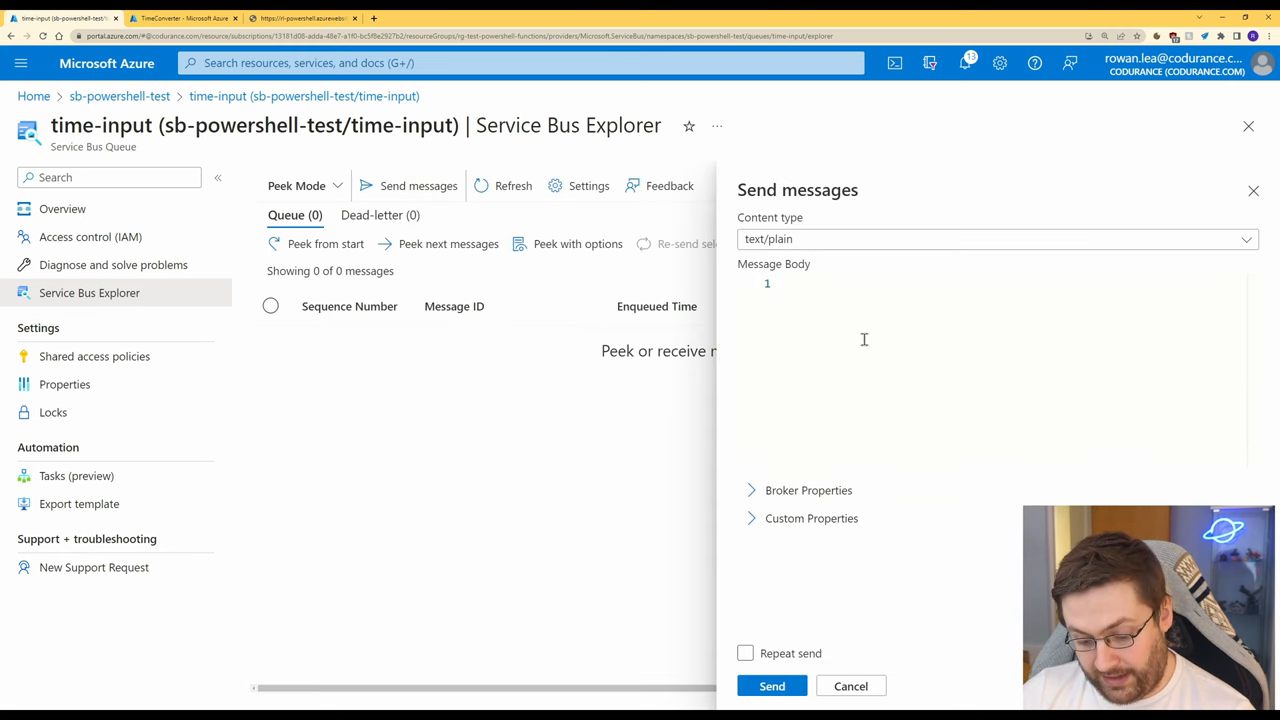
type("Alaskan Standard Time")
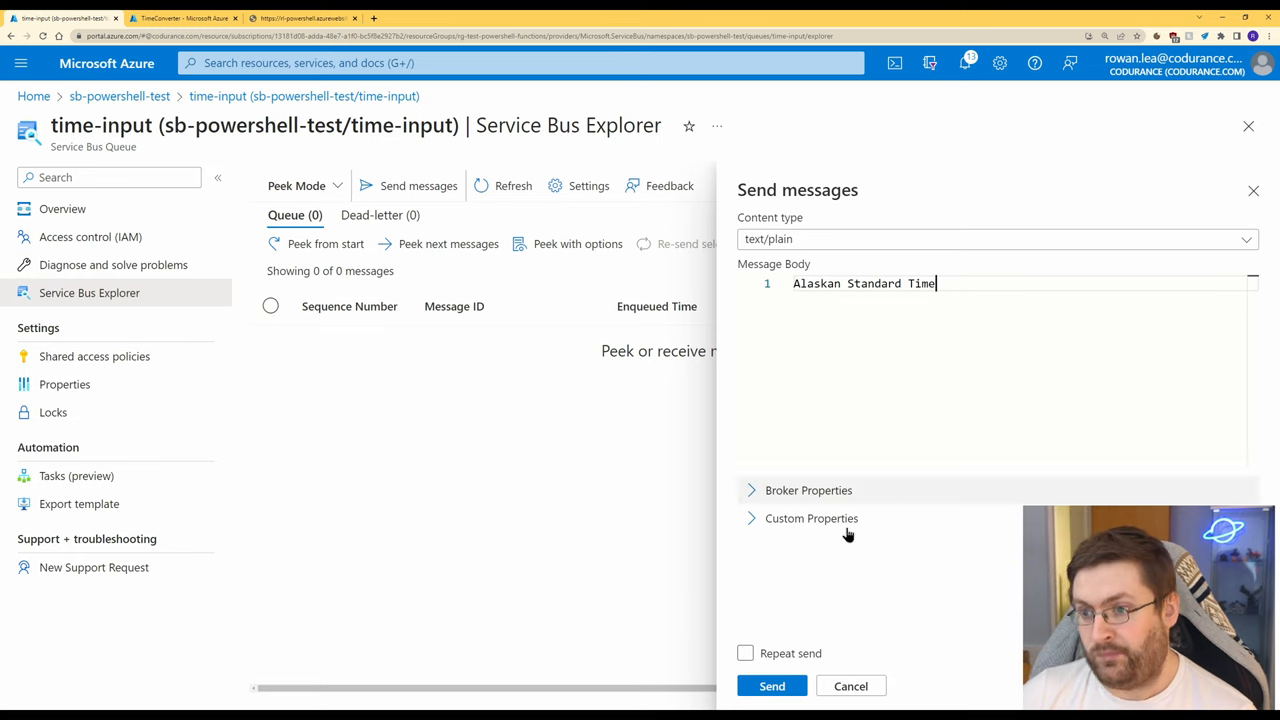
left_click(772, 684)
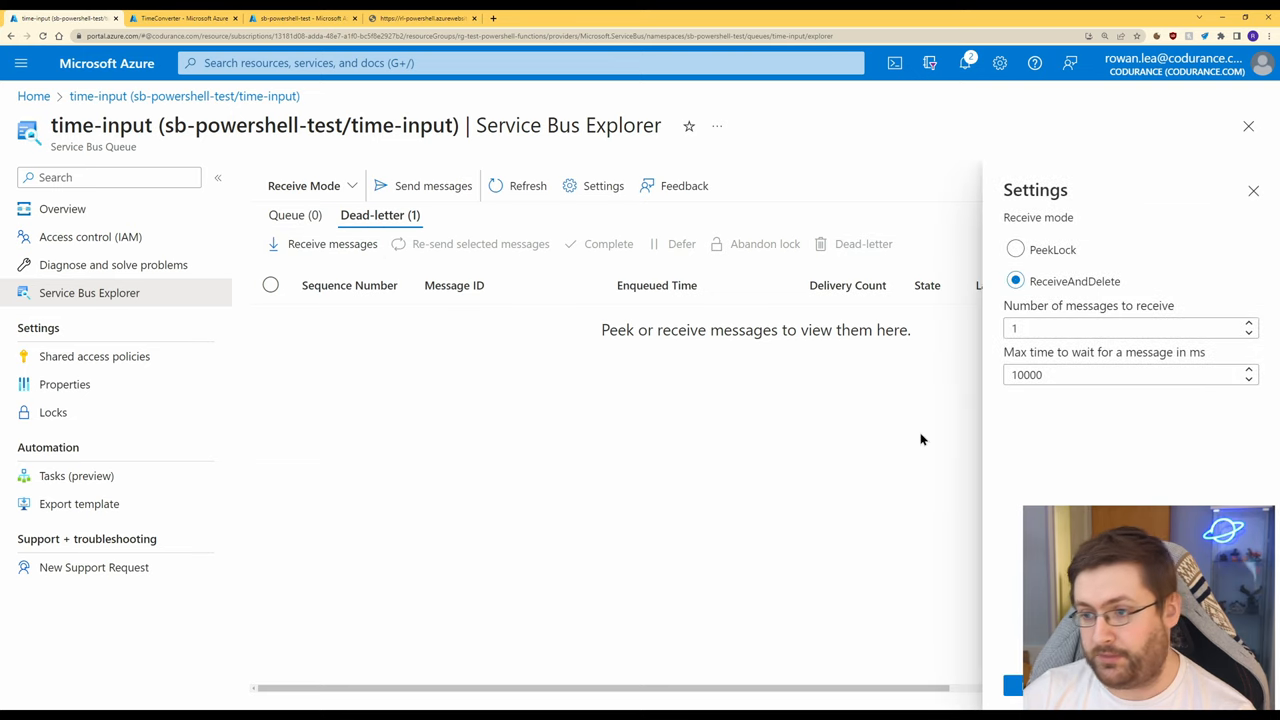
- Send another test message to time-input and refresh the queue's message counts
left_click(432, 184)
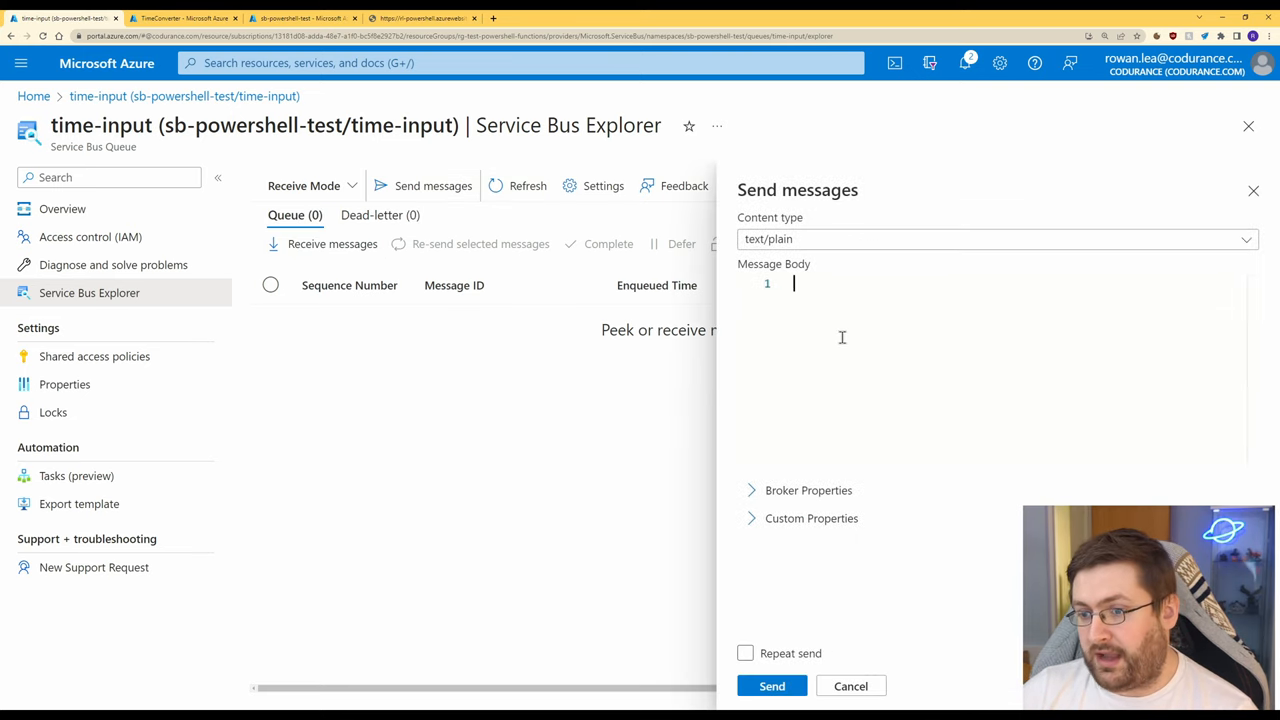
left_click(772, 684)
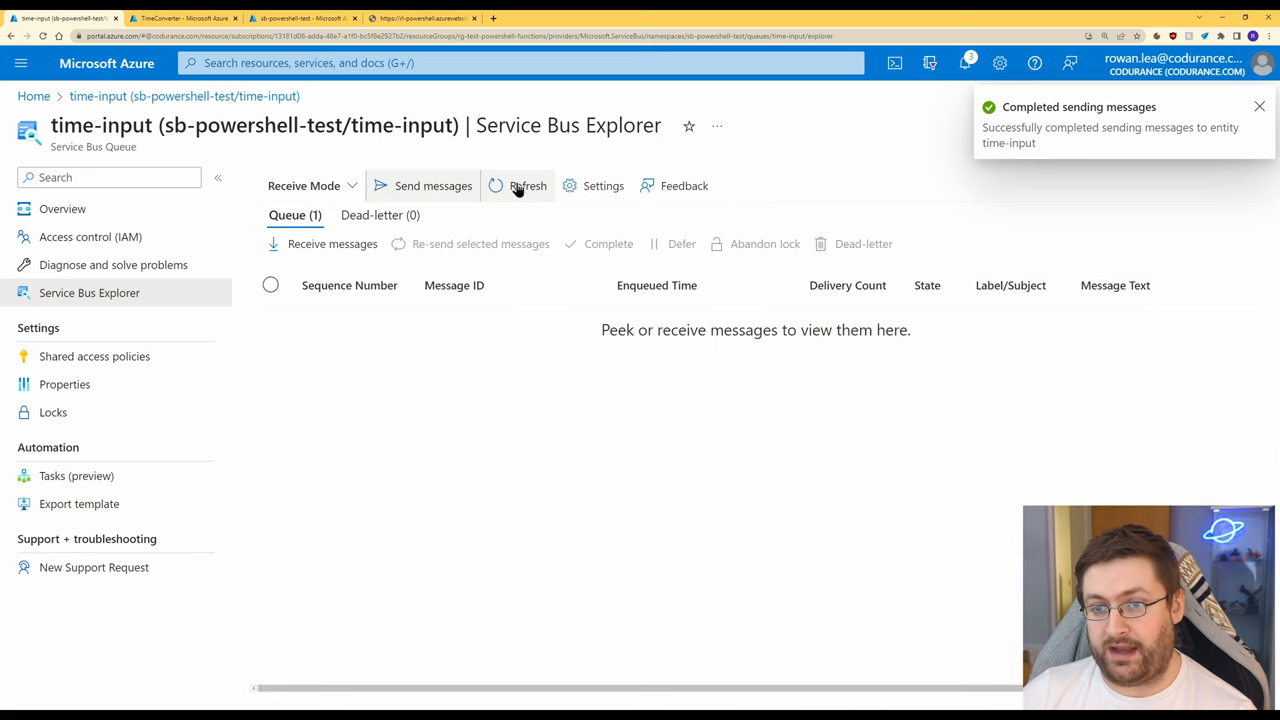
left_click(528, 184)
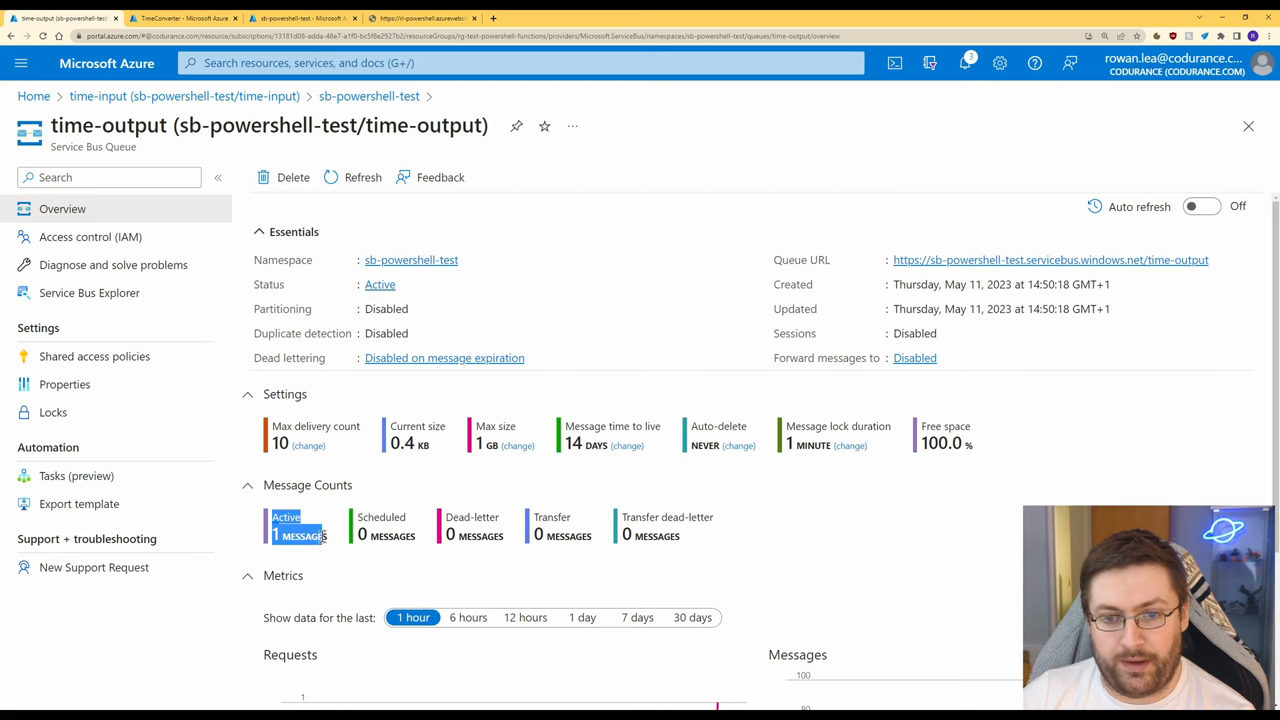
- View time-output's Service Bus Explorer showing one active message
left_click(88, 292)
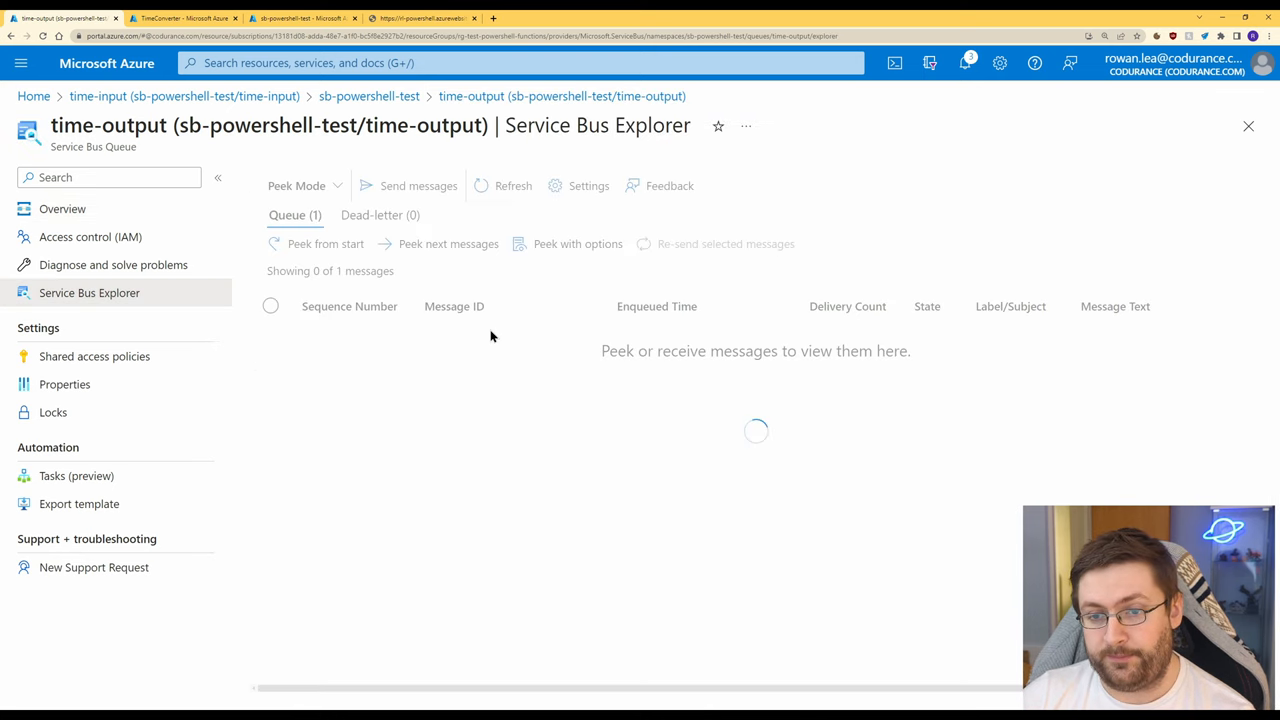